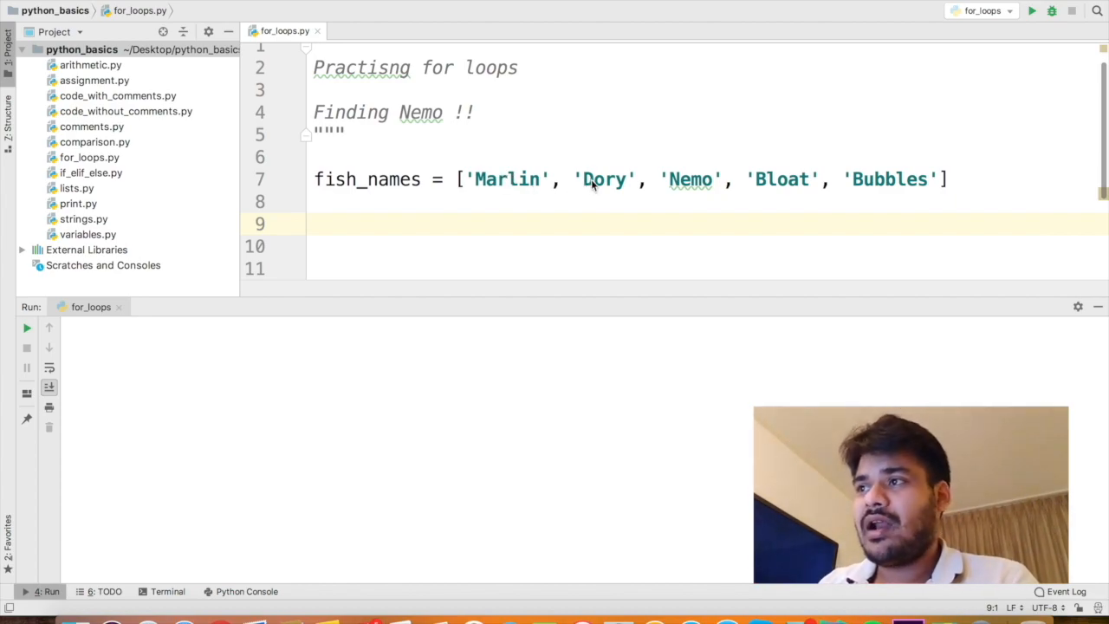
pyautogui.moveTo(786, 201)
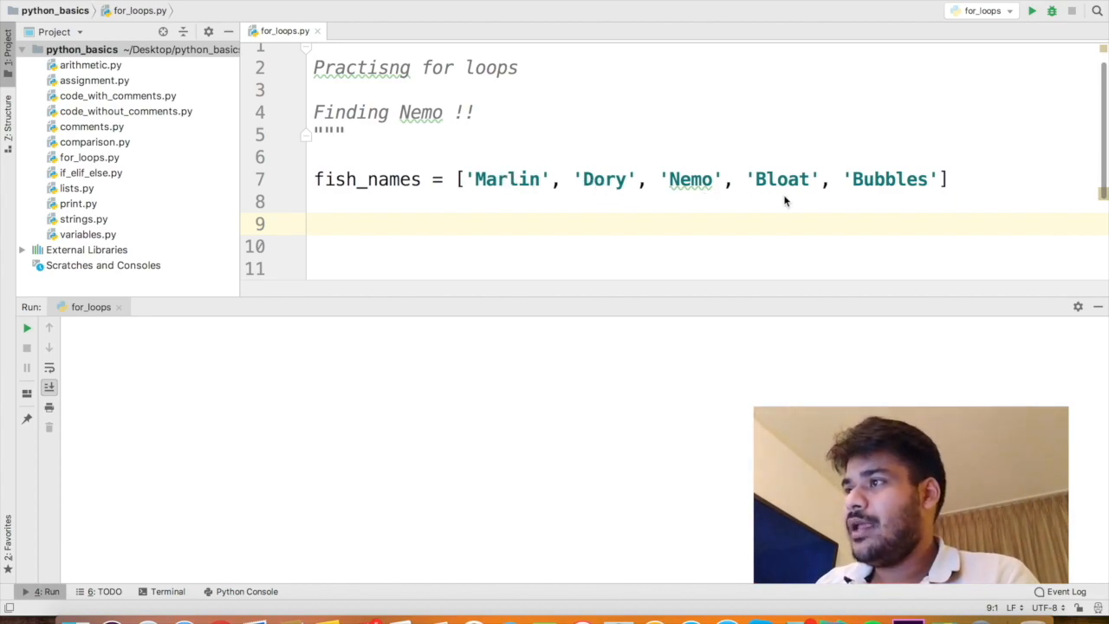
pyautogui.moveTo(818, 198)
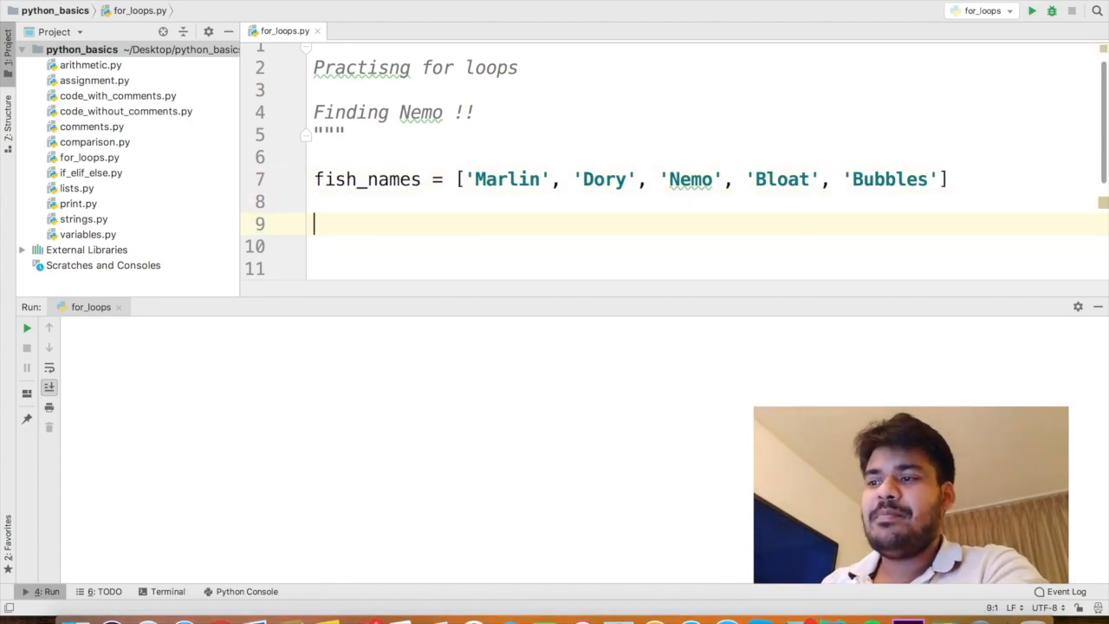
# Write 'for fish in fish_names: print(fish)' and run for_loops.py
pyautogui.write('f')
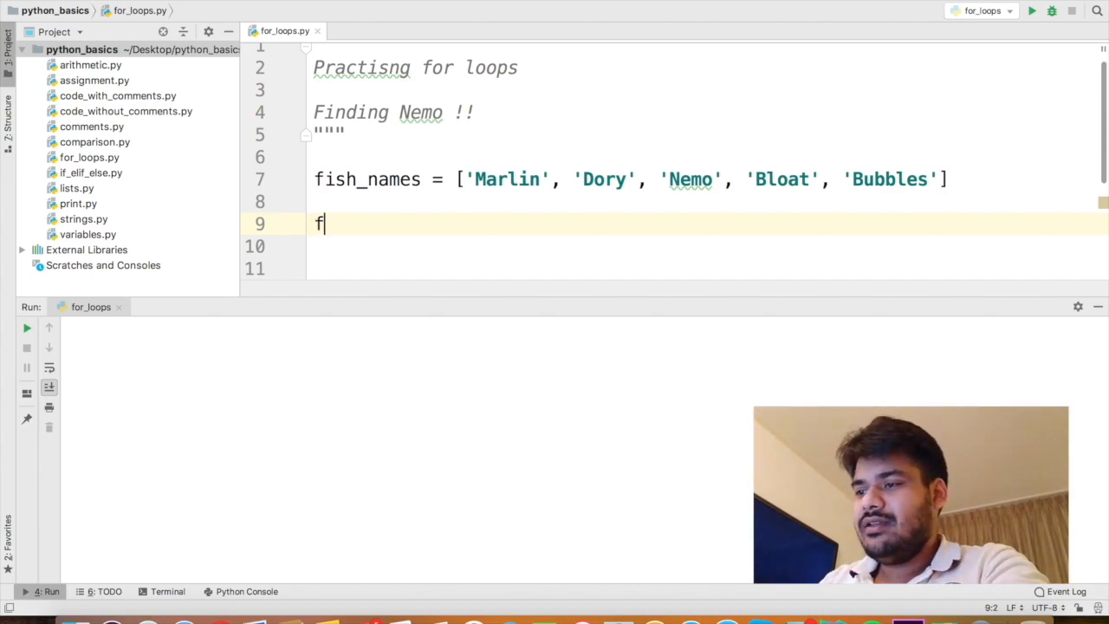
pyautogui.write('or fish i')
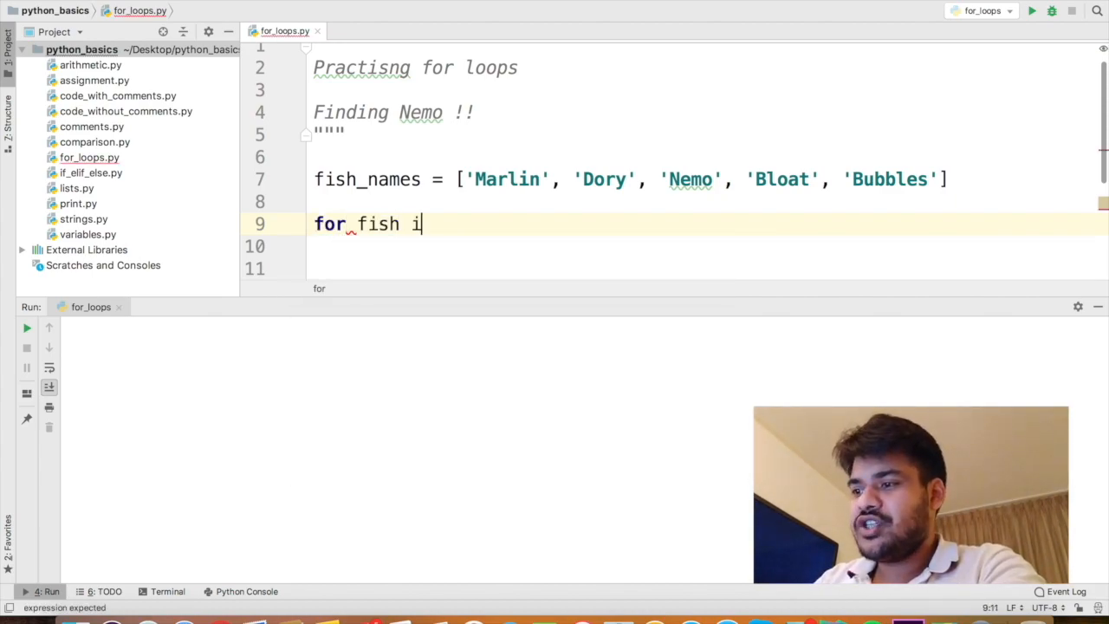
pyautogui.write('n fish_names:')
pyautogui.click(708, 247)
pyautogui.write('print')
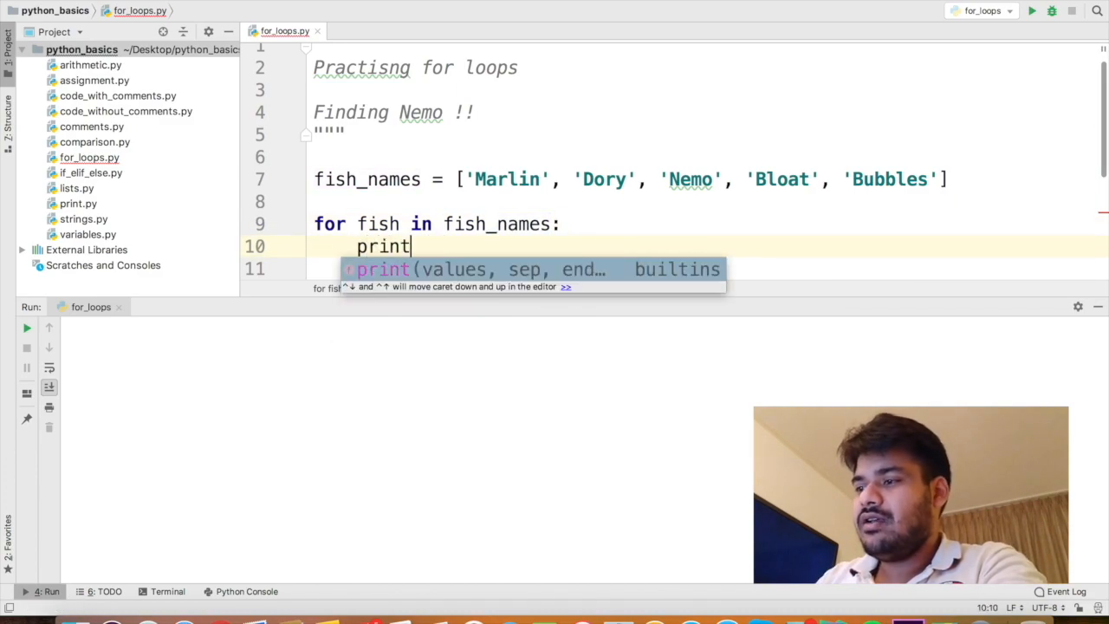
pyautogui.write('(fish')
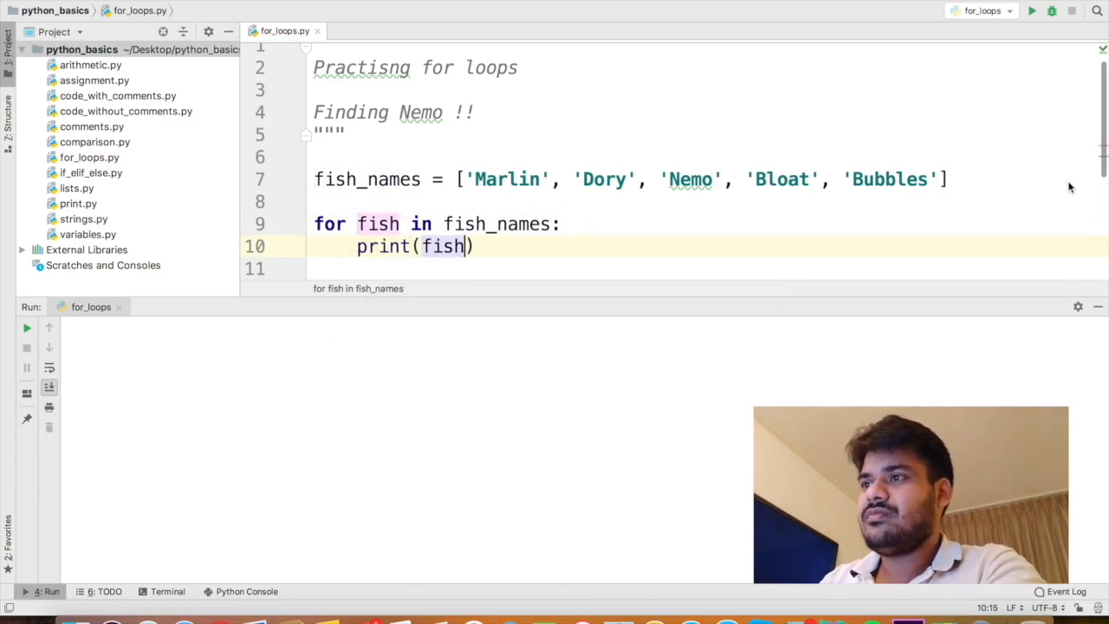
pyautogui.click(1039, 13)
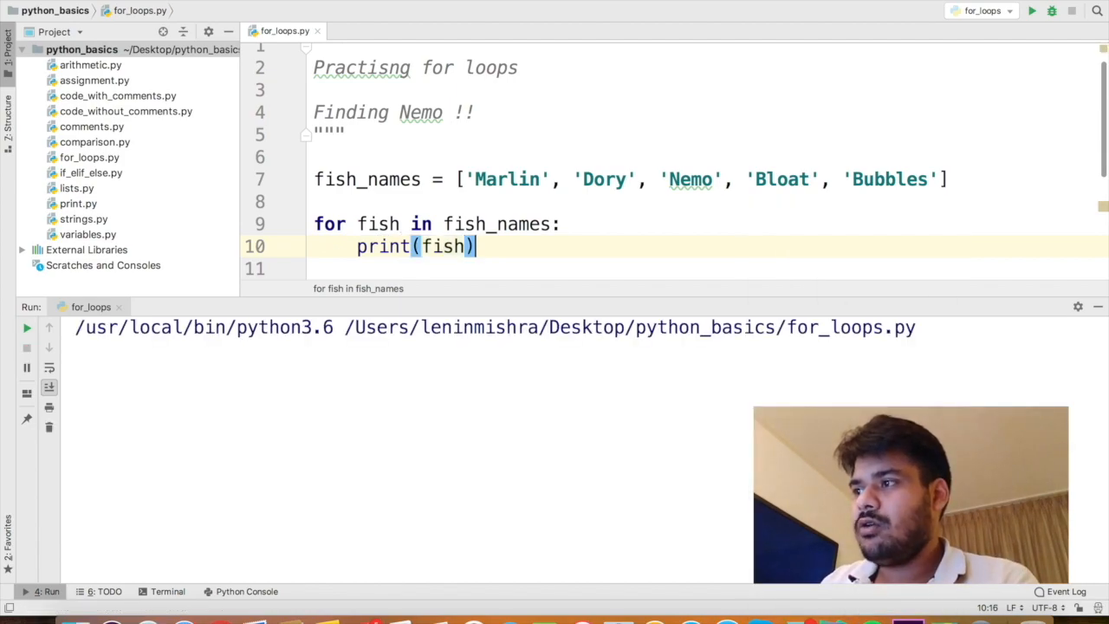
# Begin rewriting the loop's print line as an if check for 'Nemo'
pyautogui.click(1041, 12)
pyautogui.write("if fish == 'Nem")
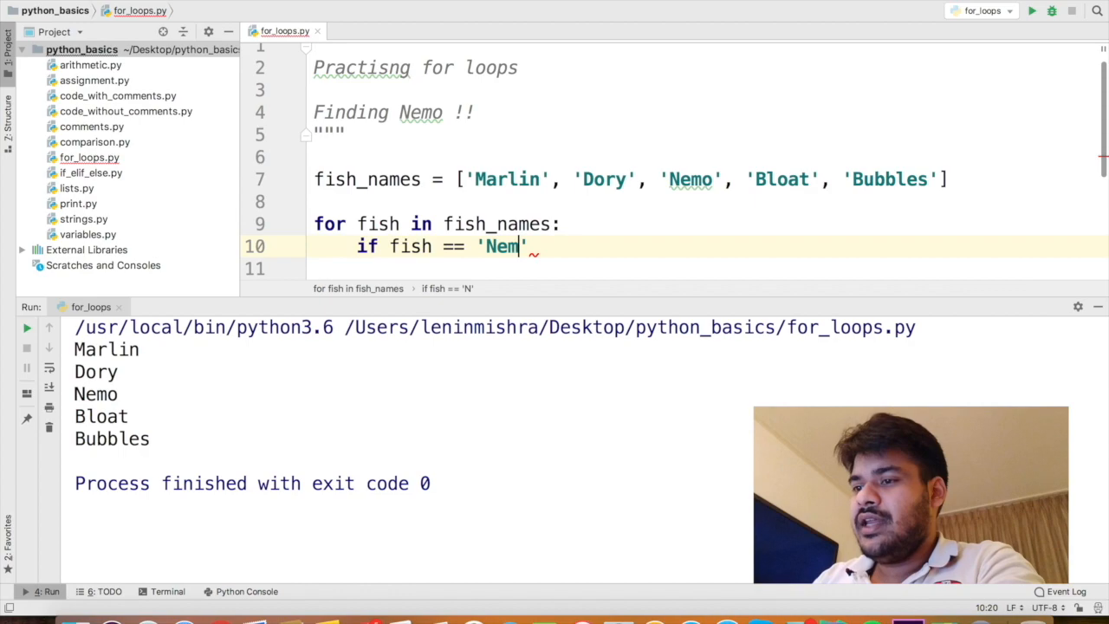
# Add print("I found Nemo !") and else: print("Its not Nemo. Its %s" % (fish))
pyautogui.write("o':")
pyautogui.click(707, 268)
pyautogui.write('print("I found Nemo !')
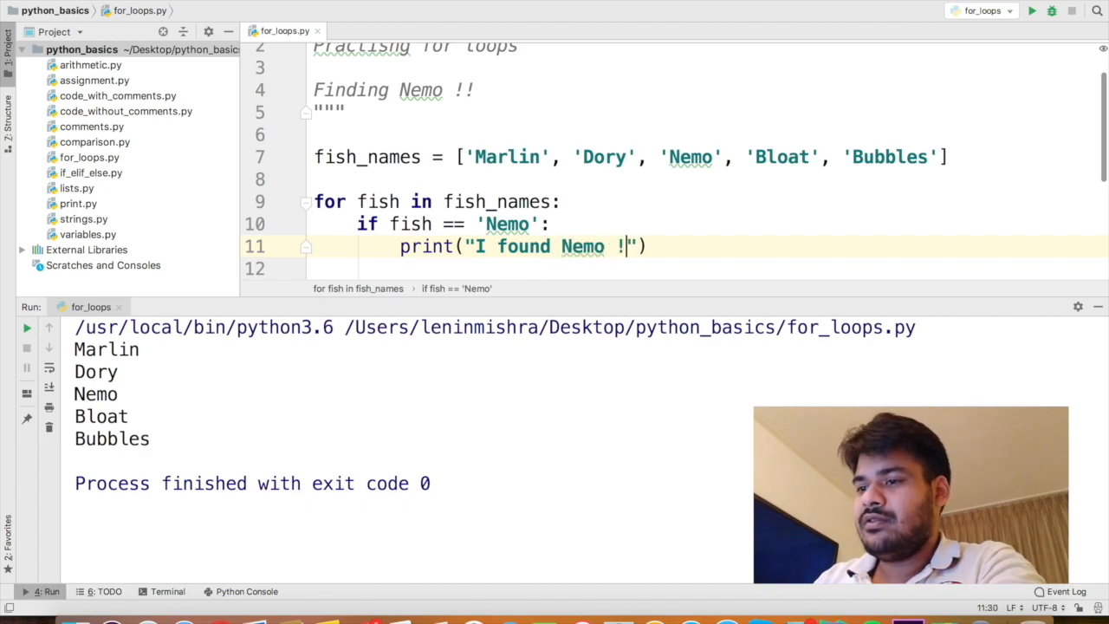
pyautogui.write('else:')
pyautogui.write('print("')
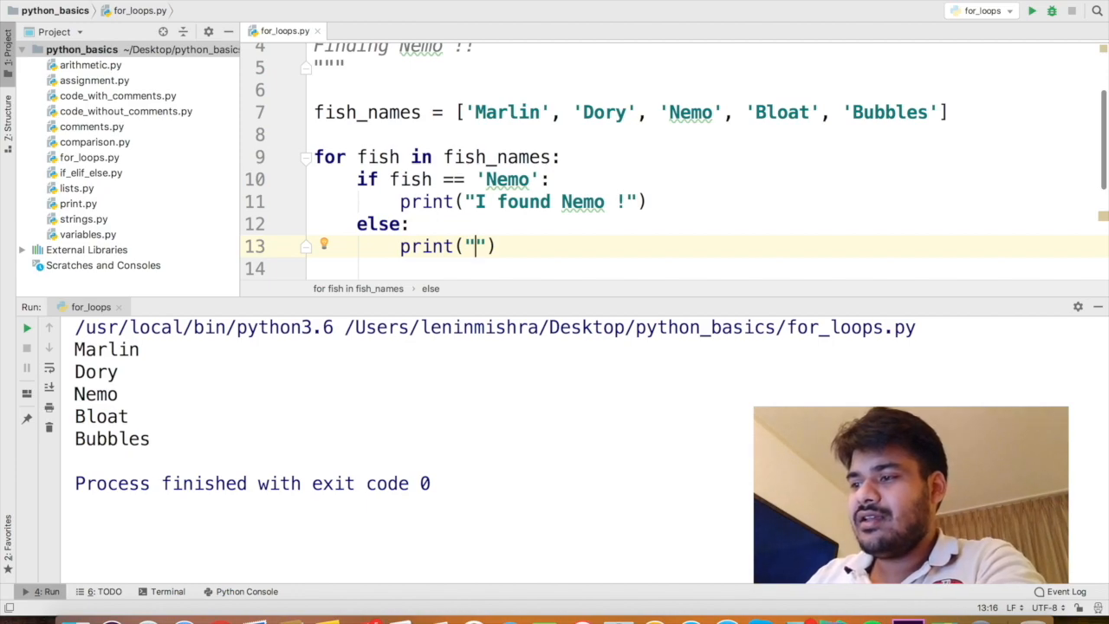
pyautogui.write('Its not Nemo')
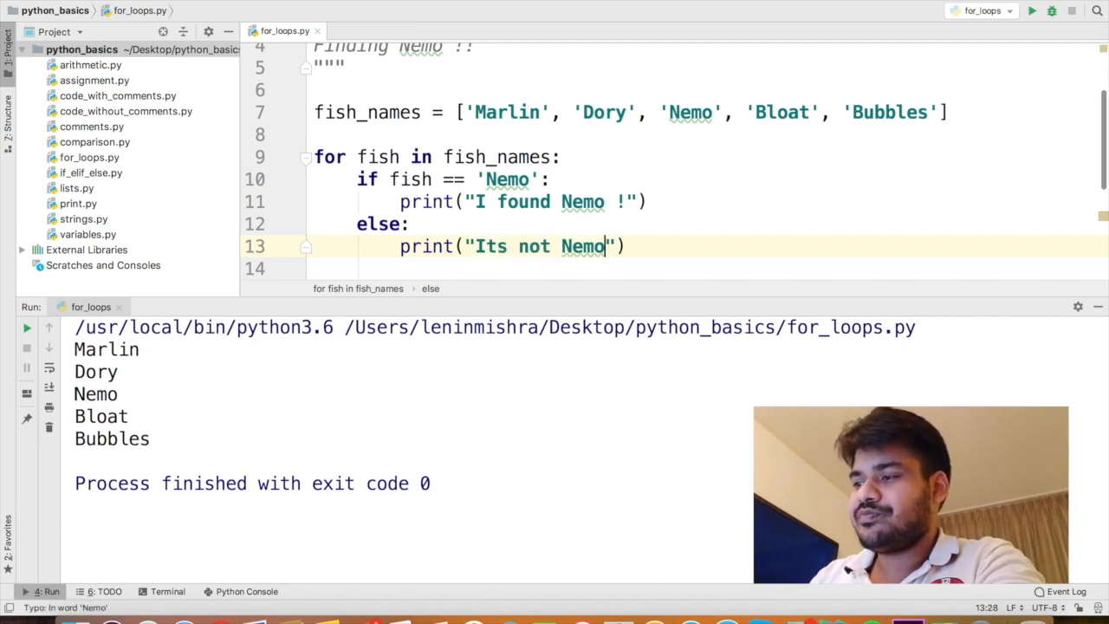
pyautogui.write('. Its %s')
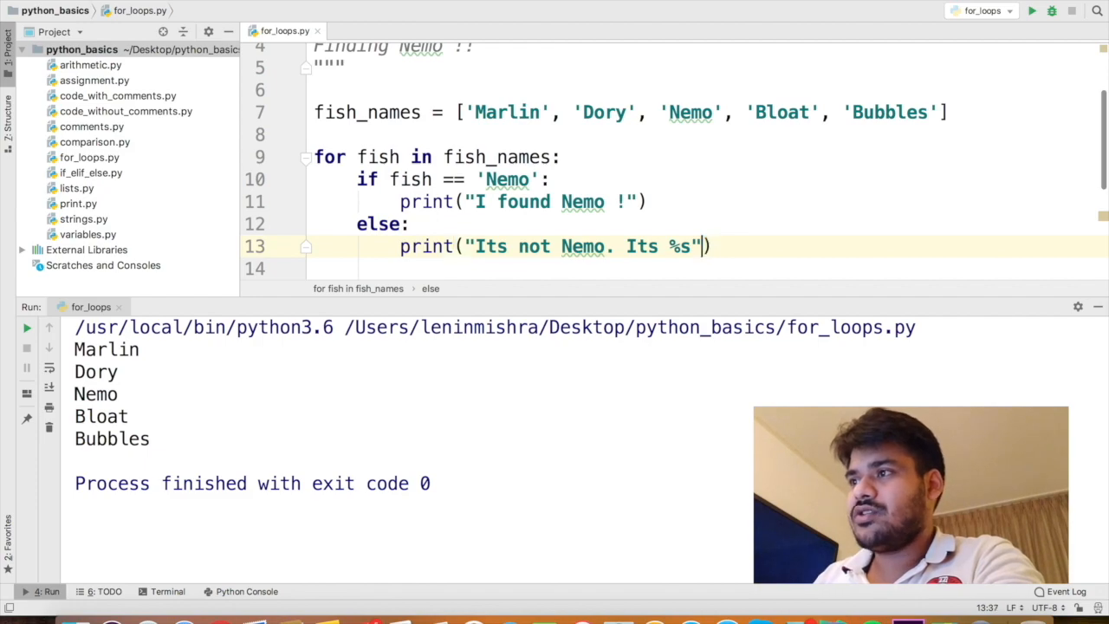
pyautogui.write('%')
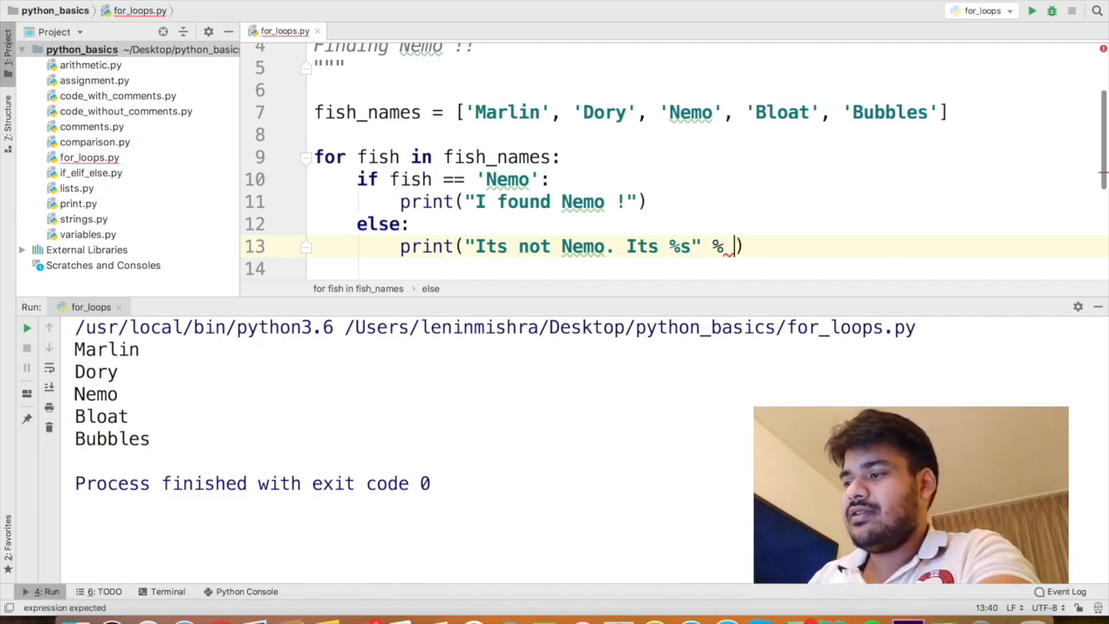
pyautogui.write('(f')
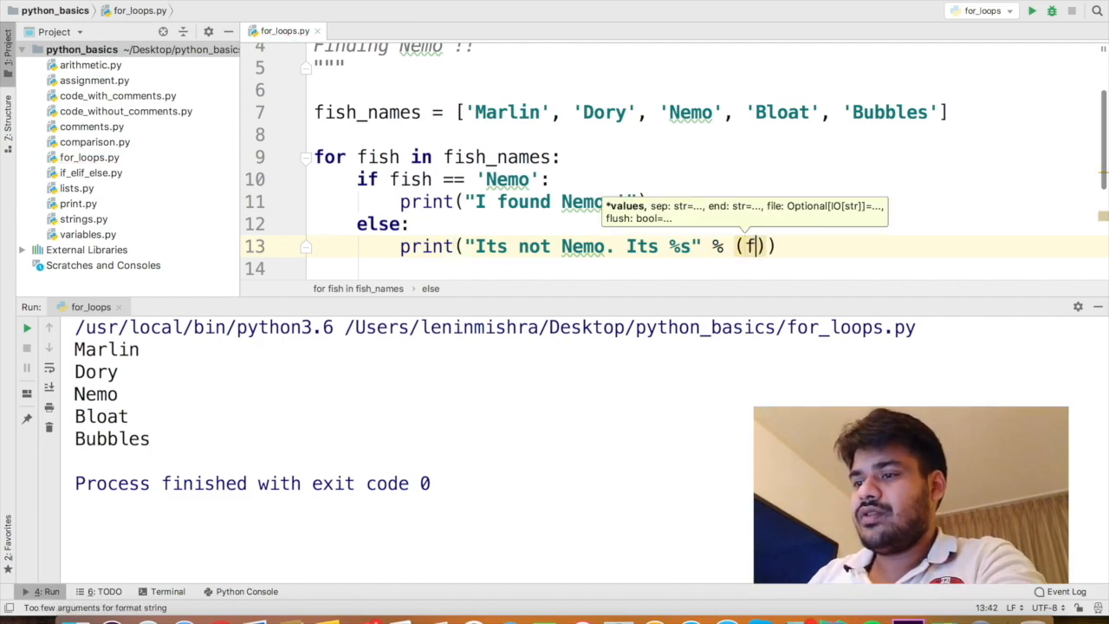
pyautogui.write('ish')
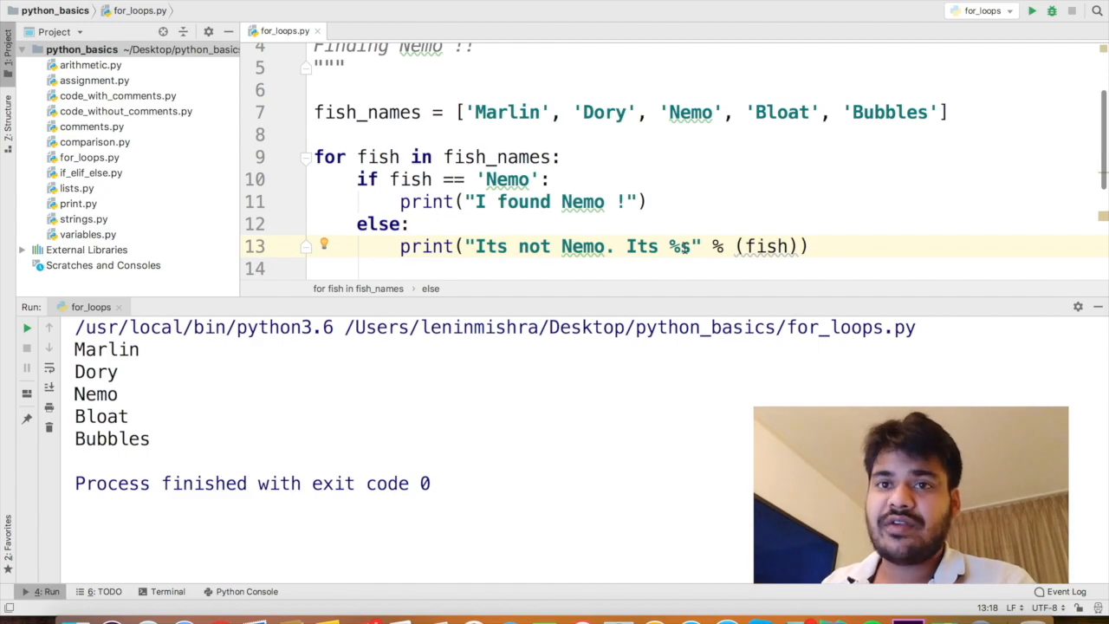
pyautogui.rightClick(680, 246)
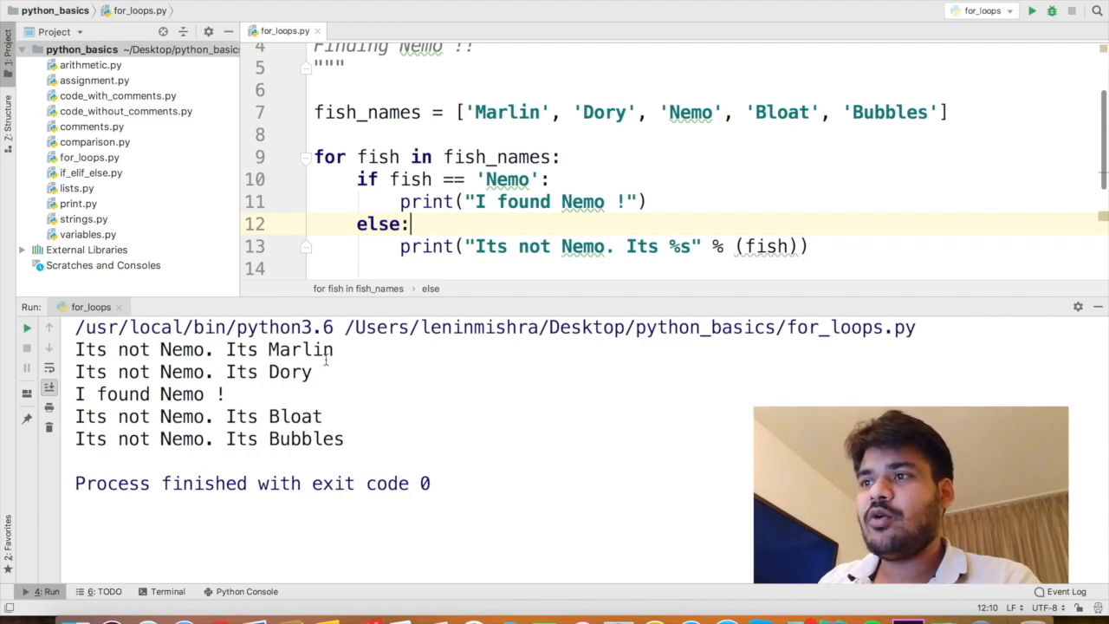
pyautogui.moveTo(224, 397)
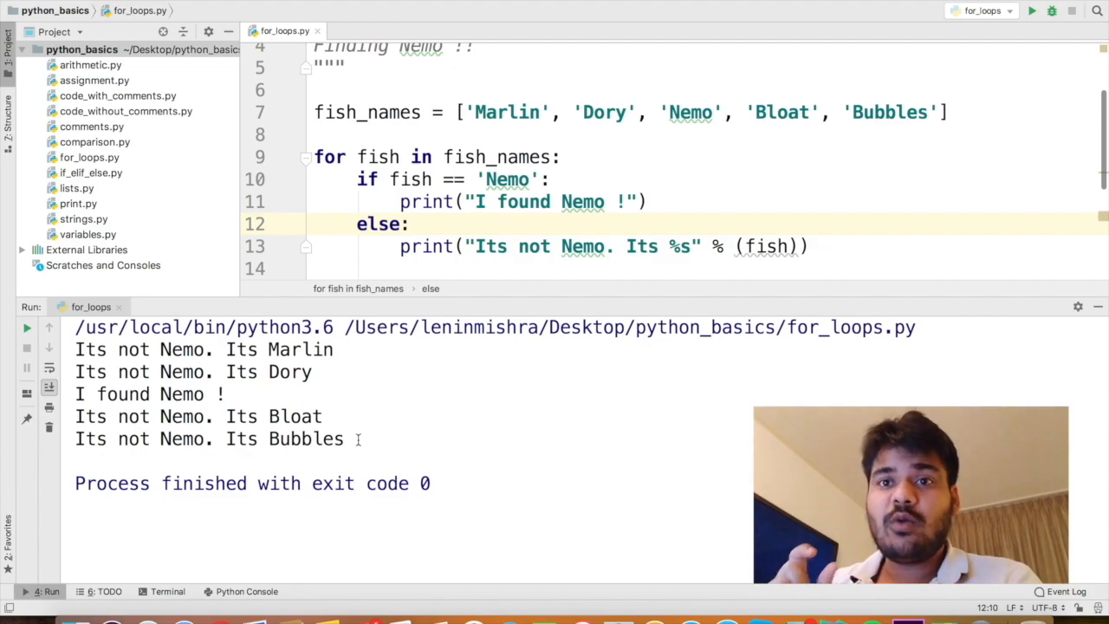
pyautogui.moveTo(470, 454)
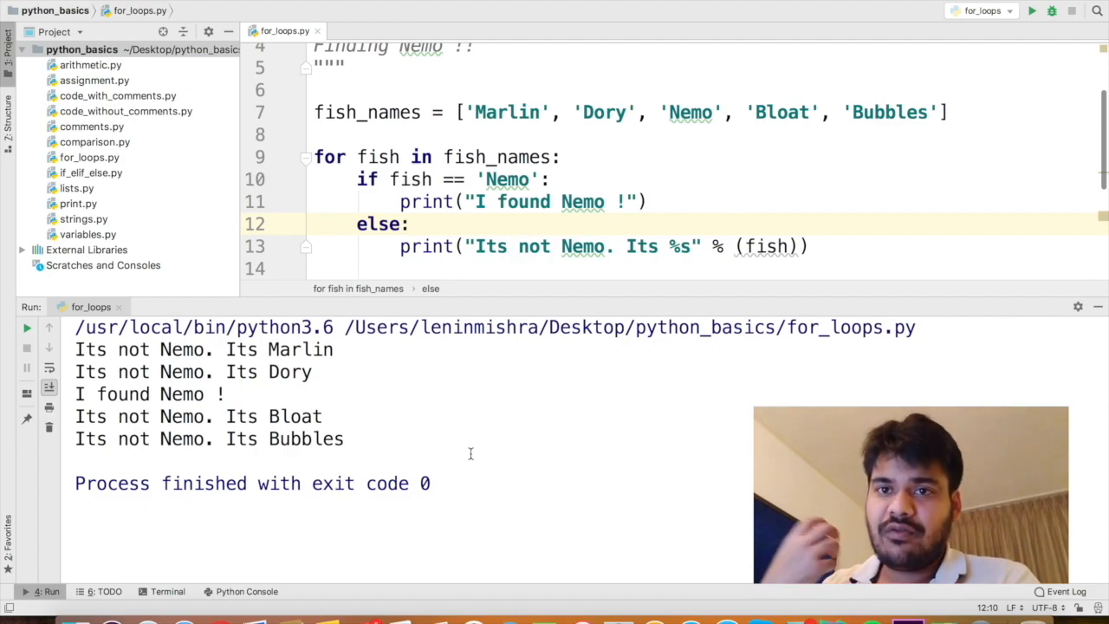
# Replace the else branch's print with continue and rerun for_loops
pyautogui.click(810, 247)
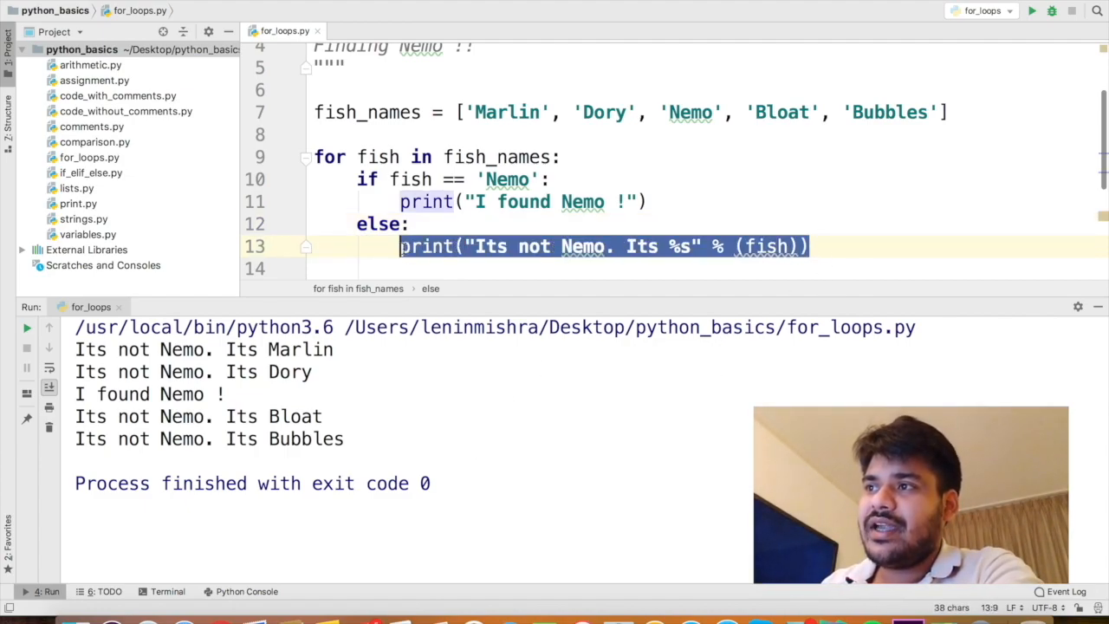
pyautogui.write('continue')
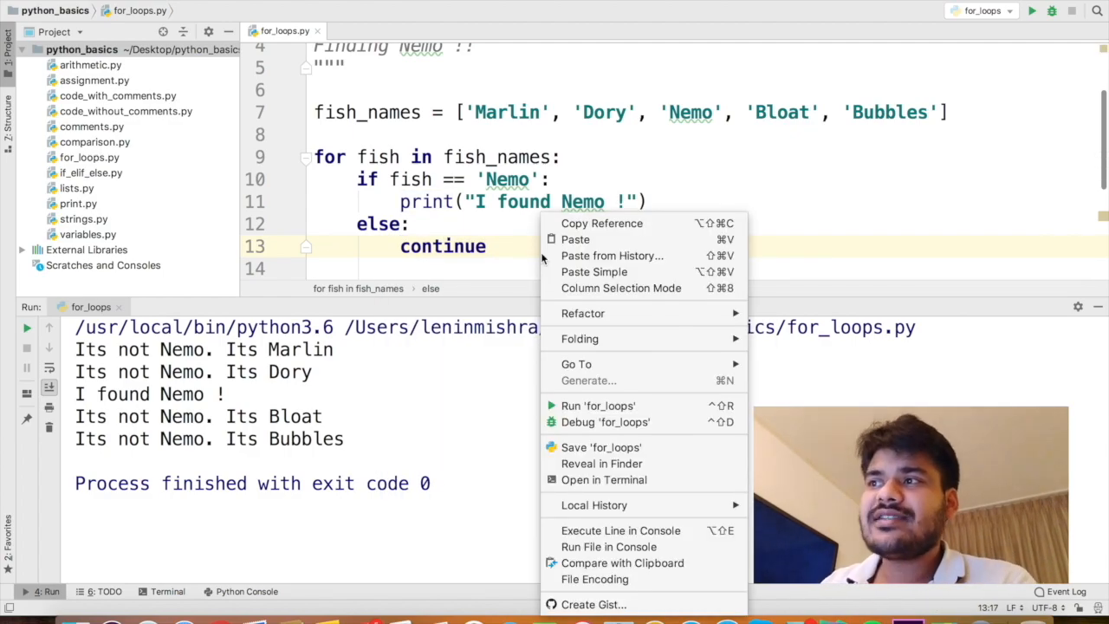
pyautogui.moveTo(600, 406)
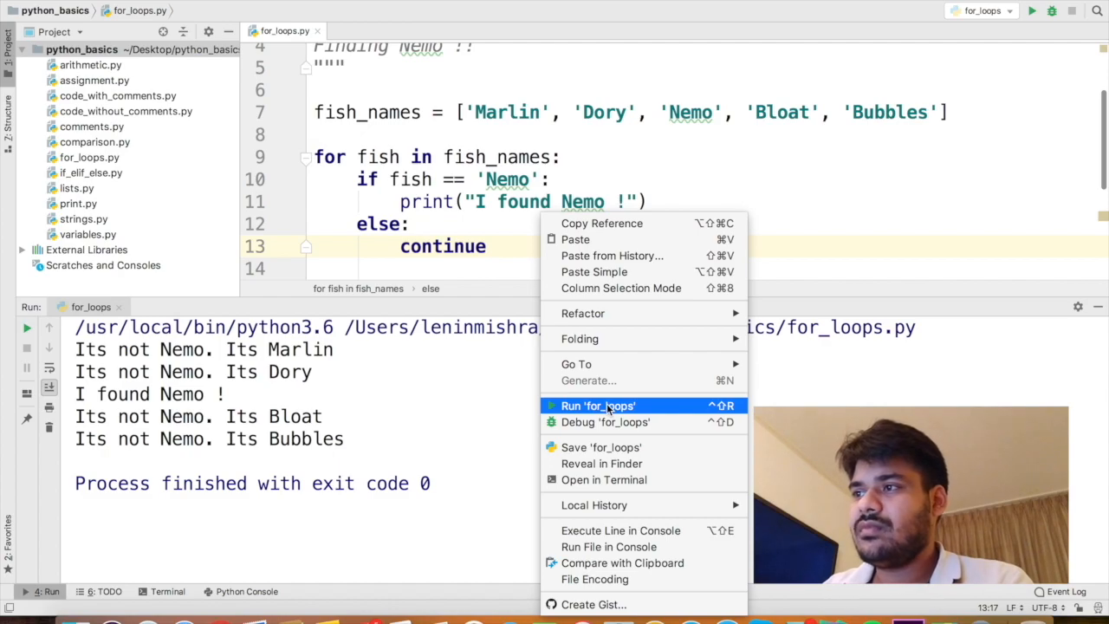
pyautogui.click(596, 405)
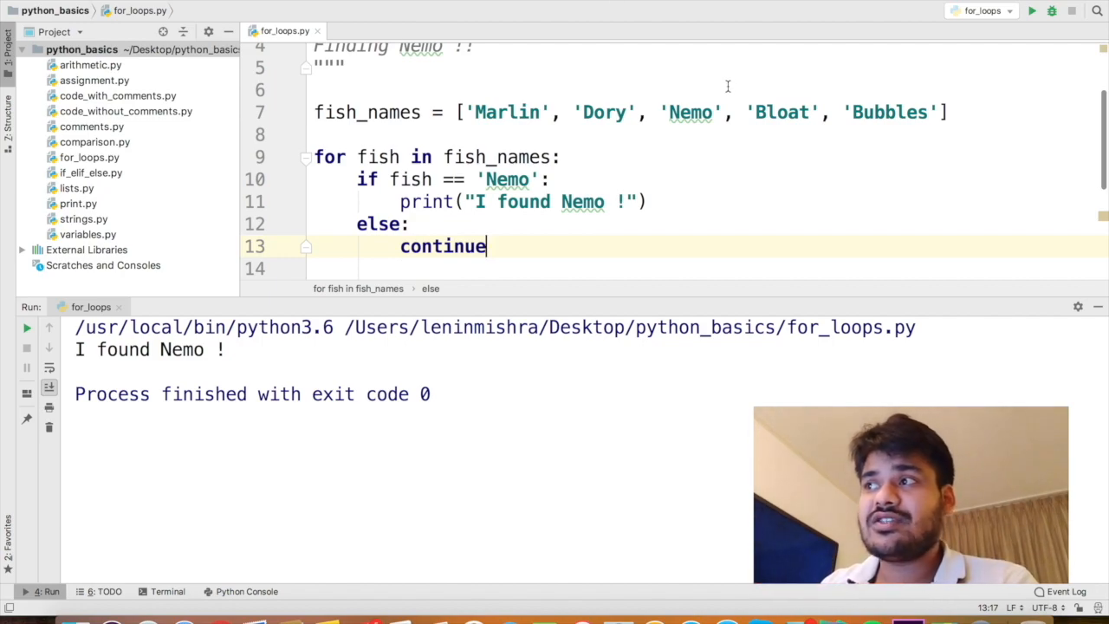
# Format the found-Nemo message with 'index %d' % (fish_names.index('Nemo'))
pyautogui.doubleClick(690, 112)
pyautogui.write('at  ')
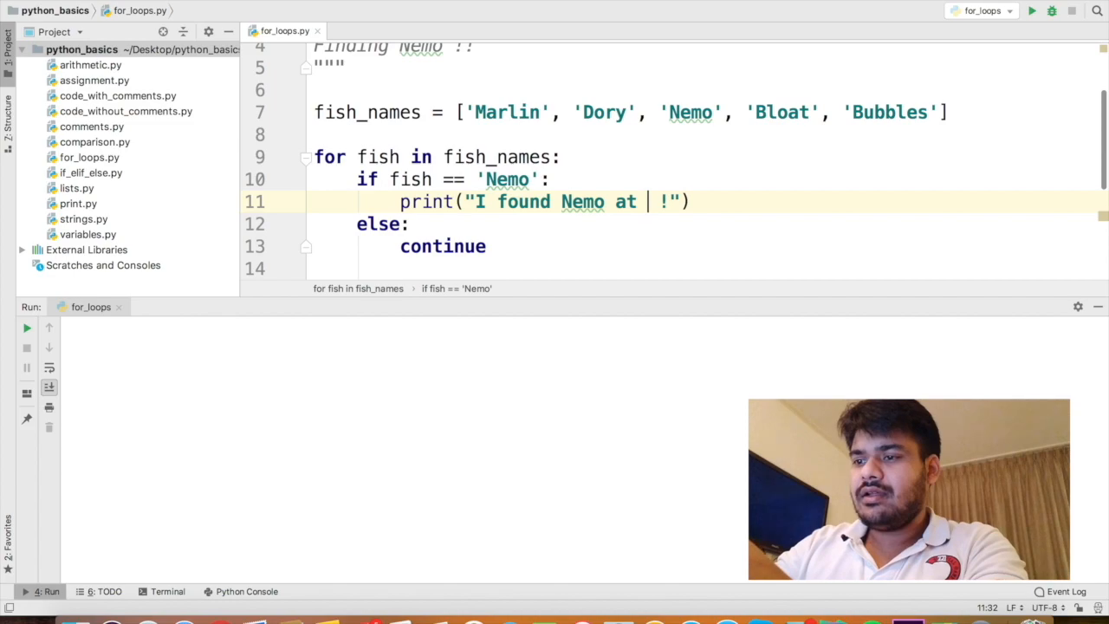
pyautogui.write('index %d')
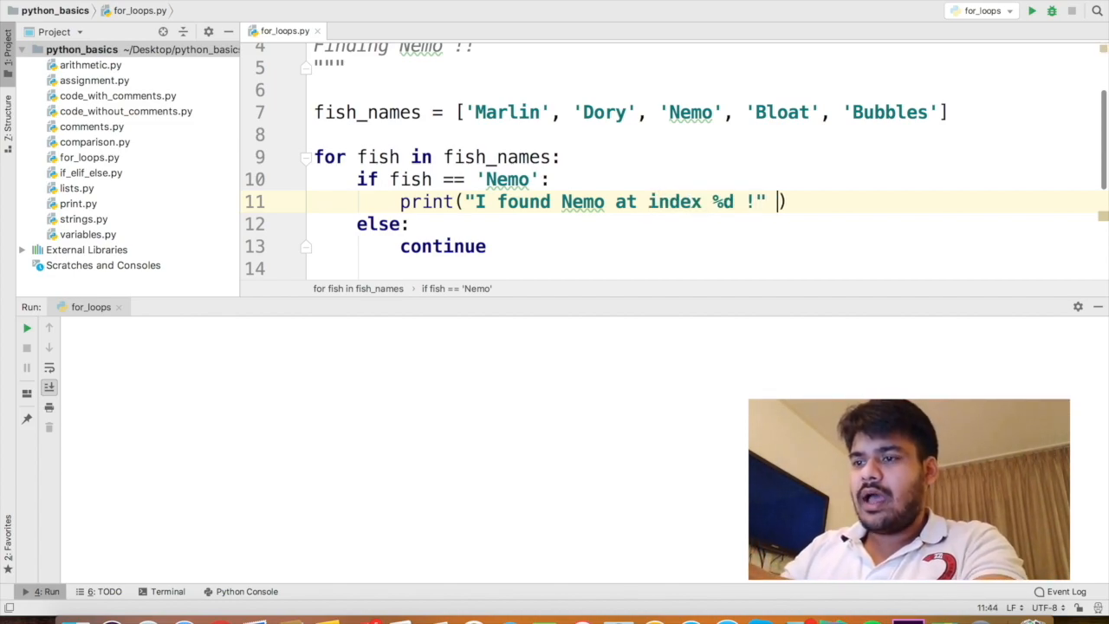
pyautogui.write('% ()')
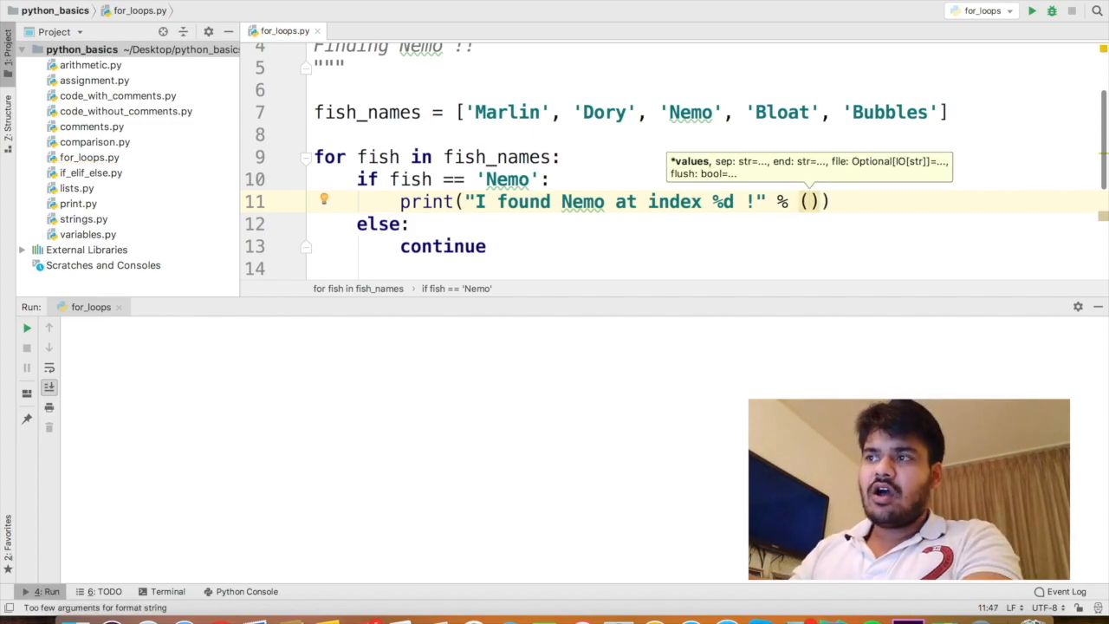
pyautogui.write('fish')
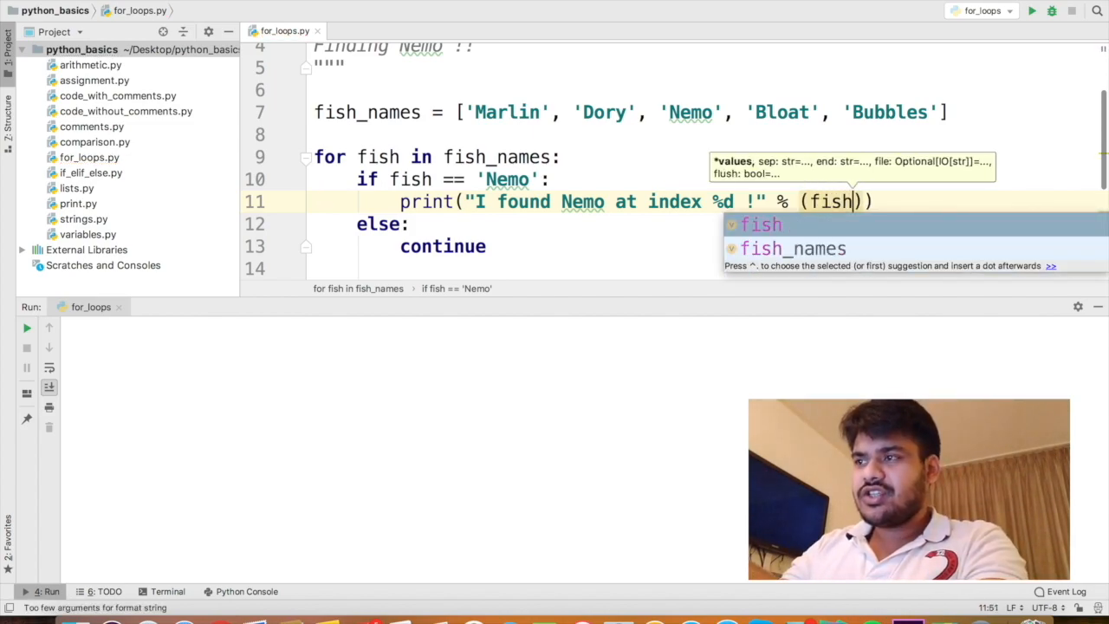
pyautogui.click(791, 249)
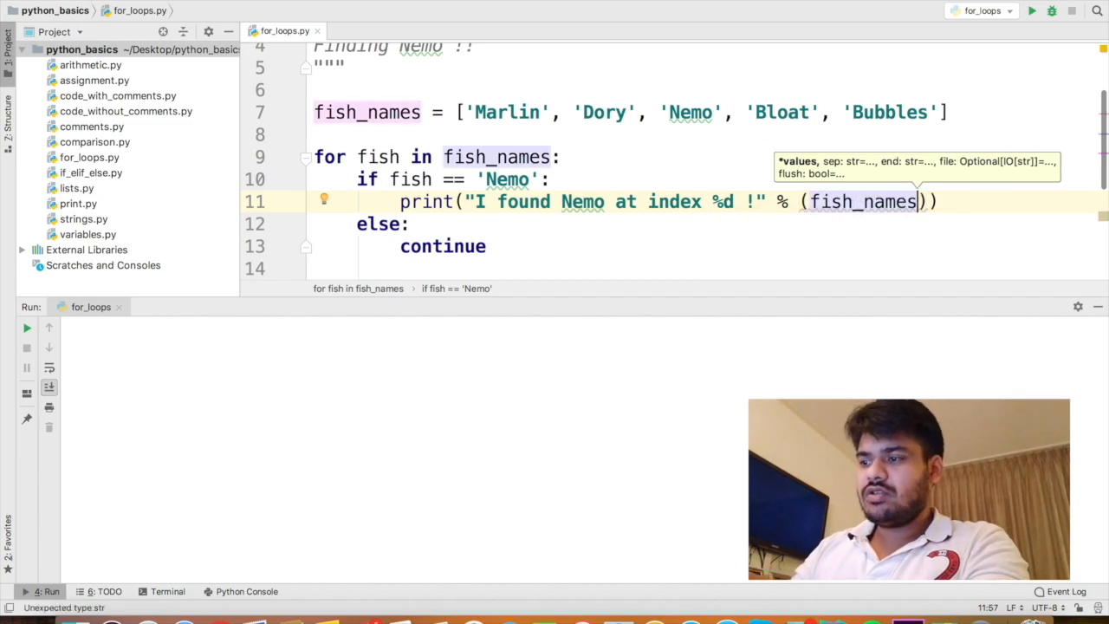
pyautogui.write('.ind')
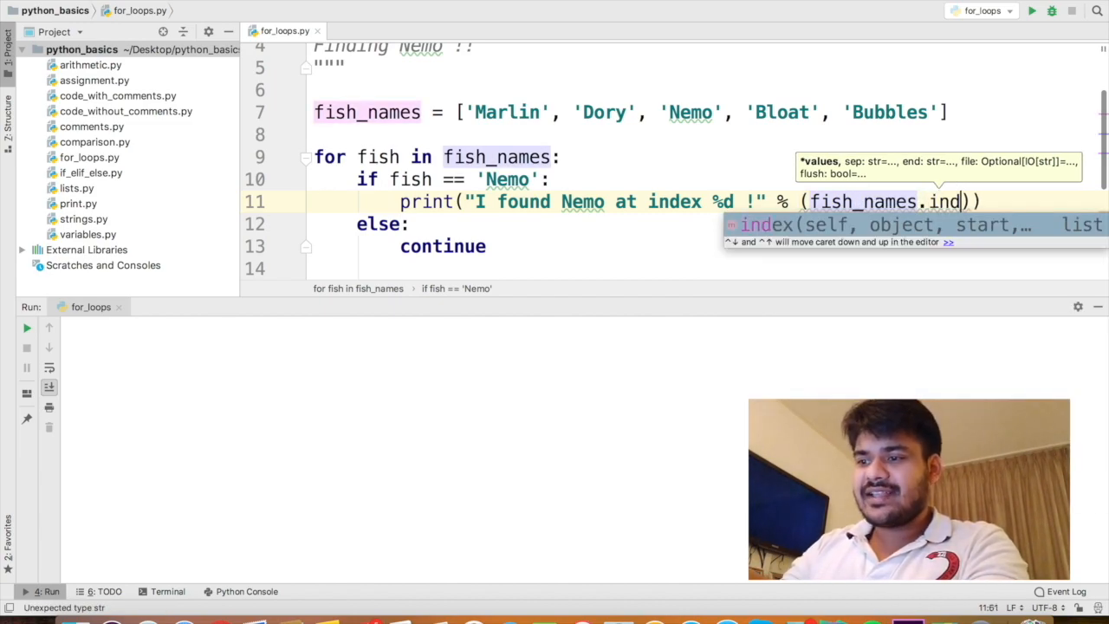
pyautogui.press('Tab')
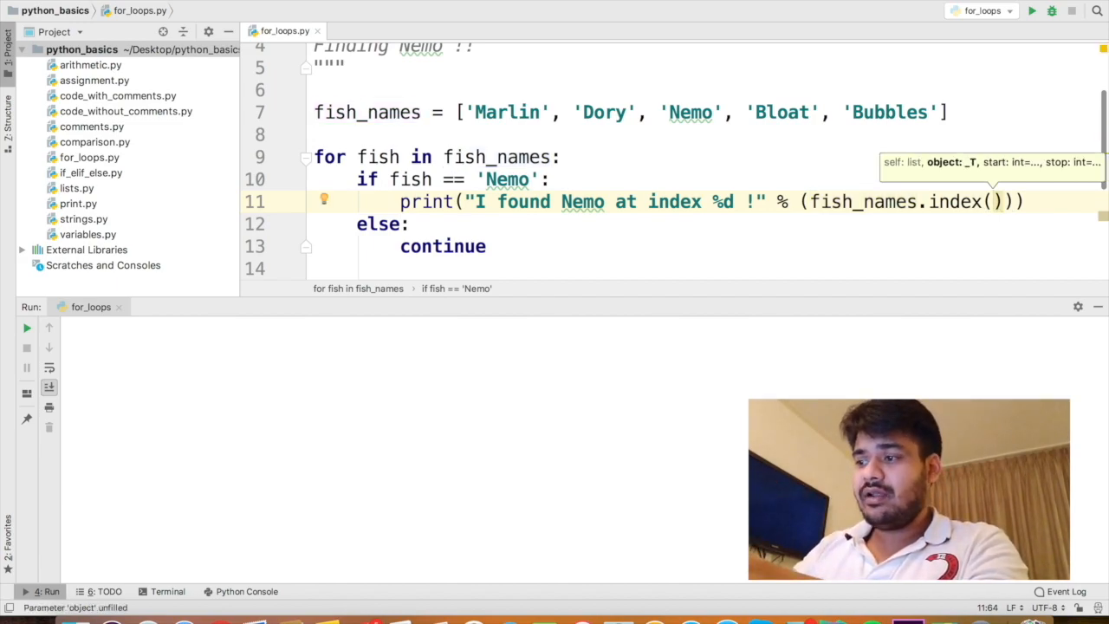
pyautogui.write("''")
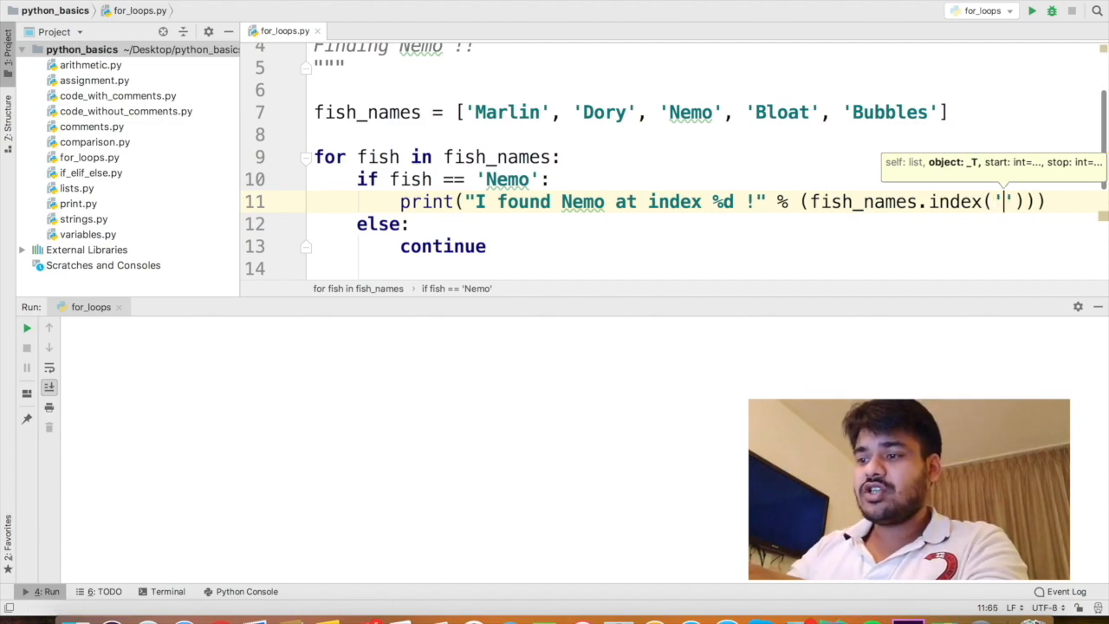
pyautogui.write('Nemo')
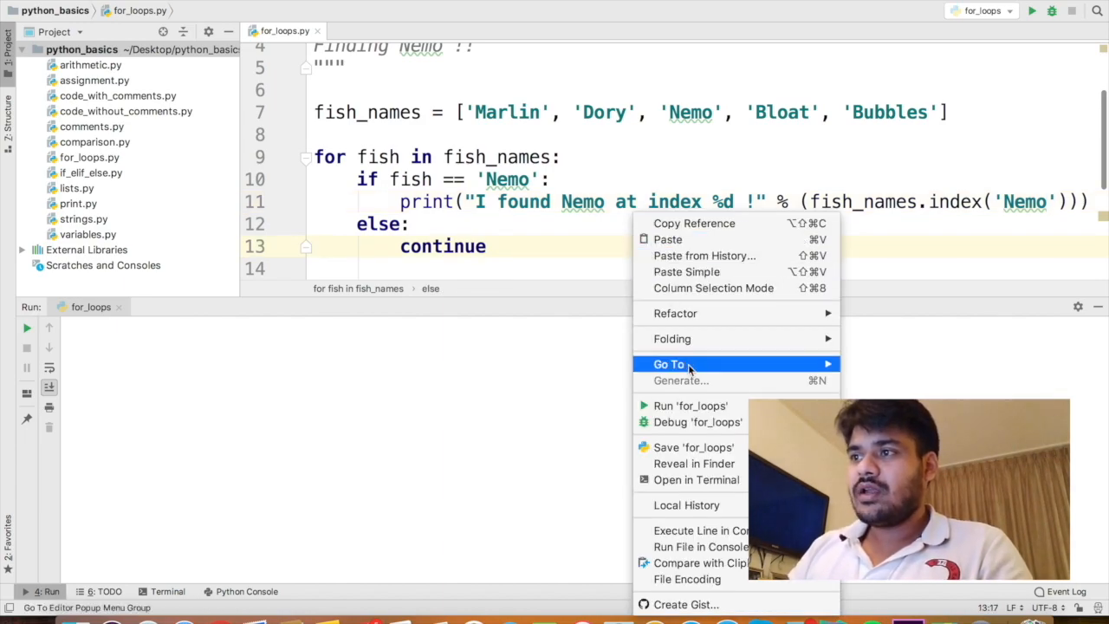
pyautogui.moveTo(691, 397)
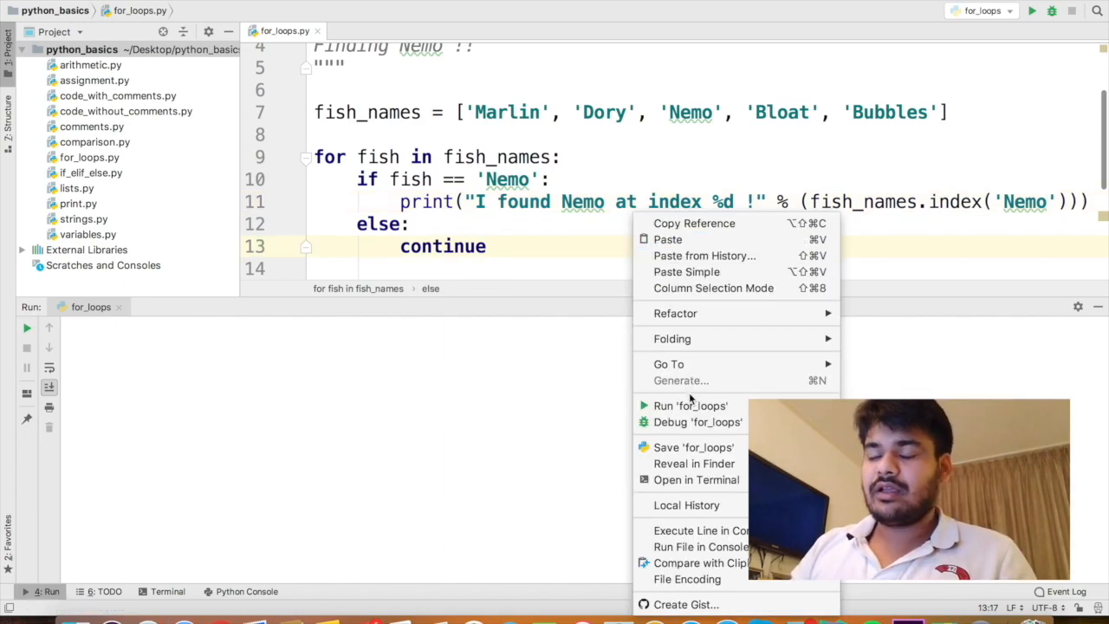
pyautogui.moveTo(692, 405)
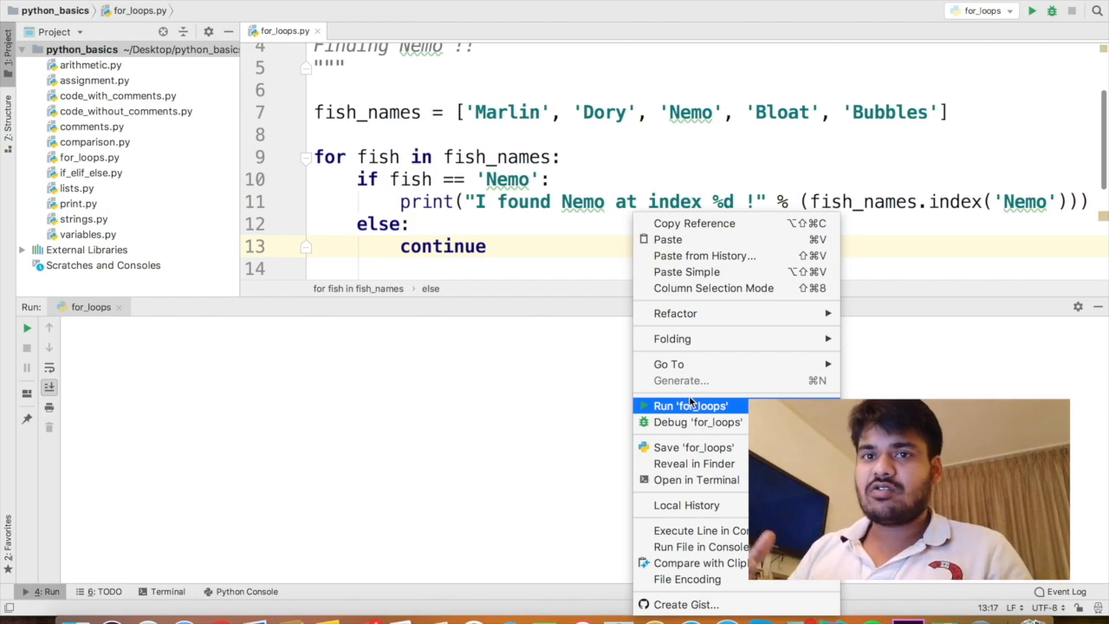
# Run for_loops so it prints 'I found Nemo at index 2 !'
pyautogui.click(689, 404)
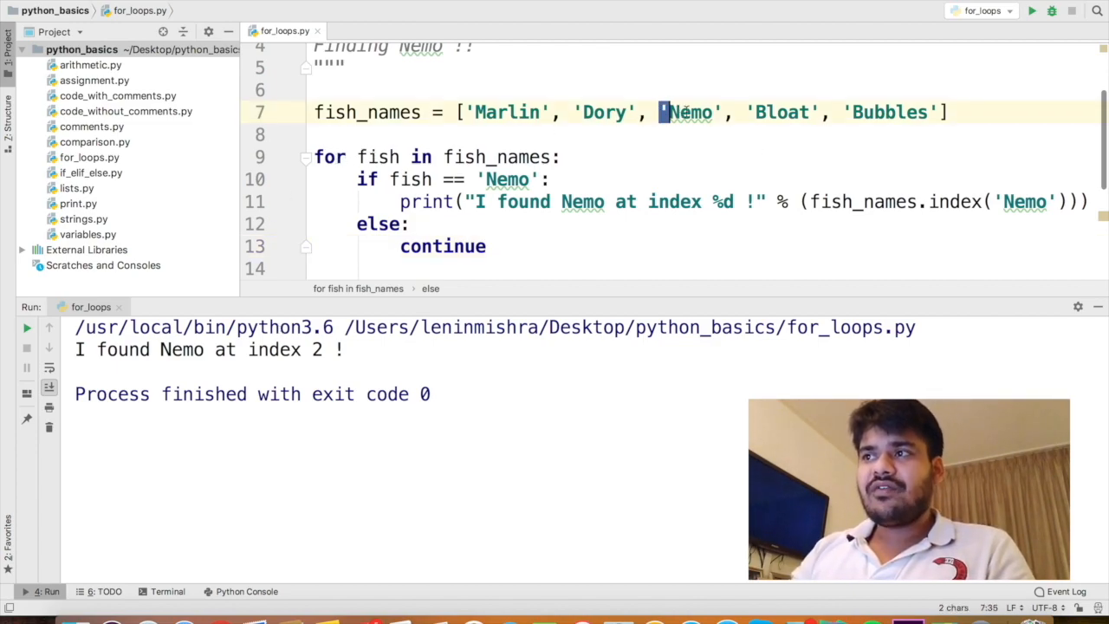
# Add an empty indented line under the found-Nemo print
pyautogui.doubleClick(691, 112)
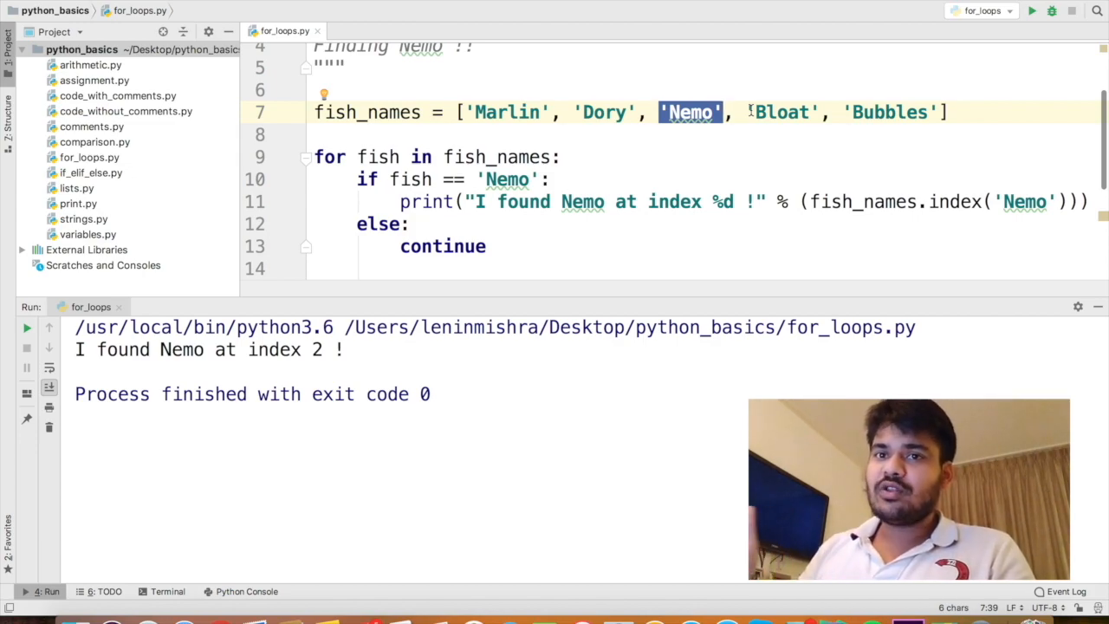
pyautogui.click(487, 246)
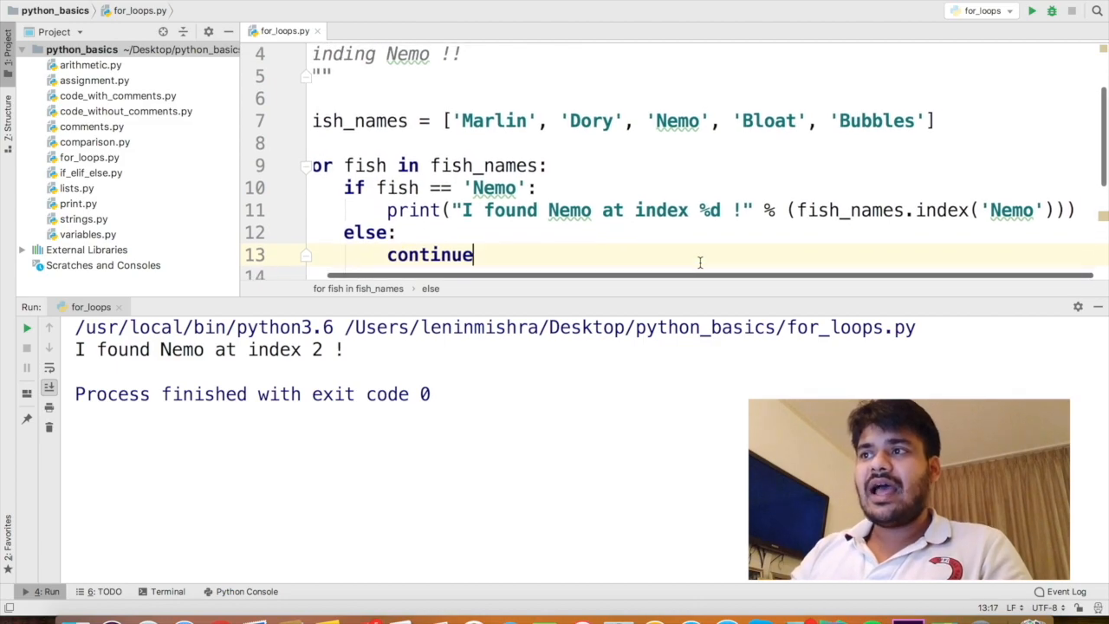
pyautogui.scroll(-3)
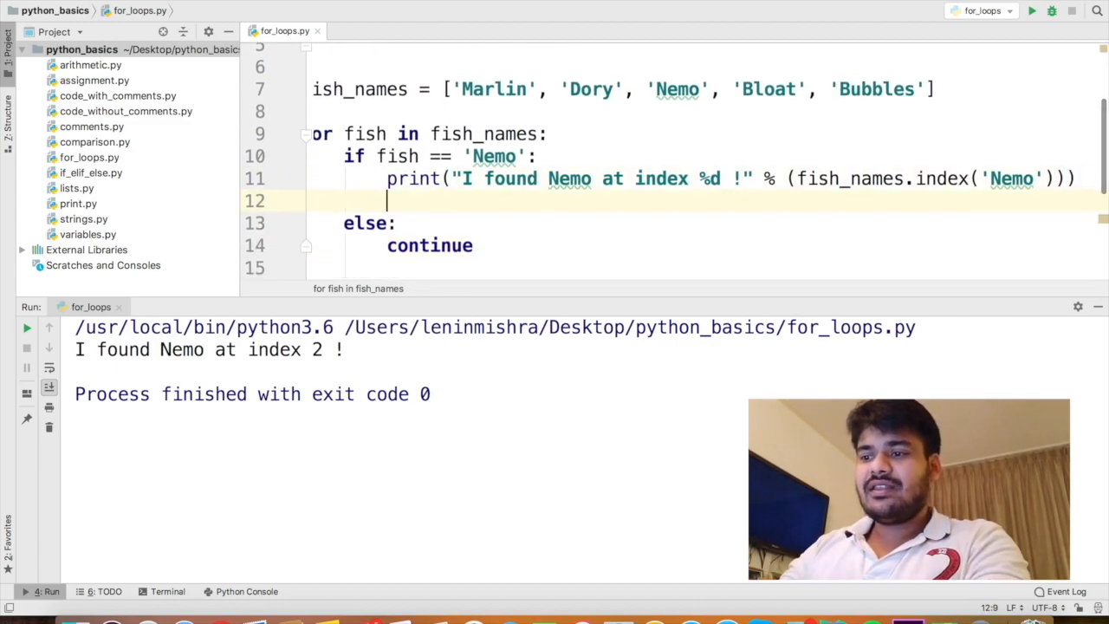
# Add break after the found-Nemo print to stop the loop
pyautogui.write('break')
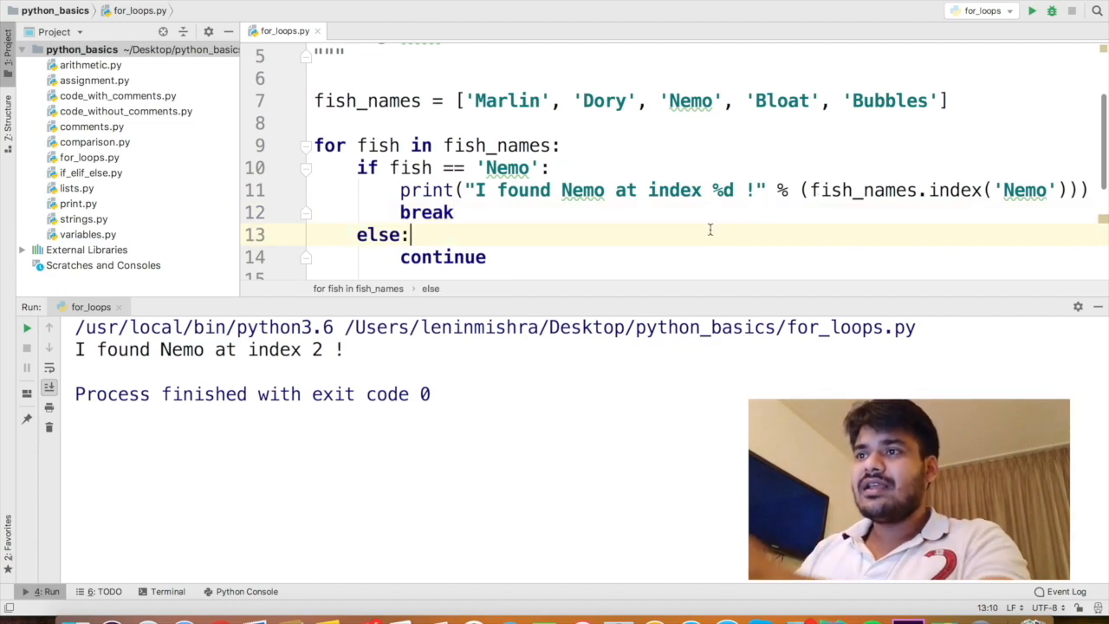
pyautogui.moveTo(675, 232)
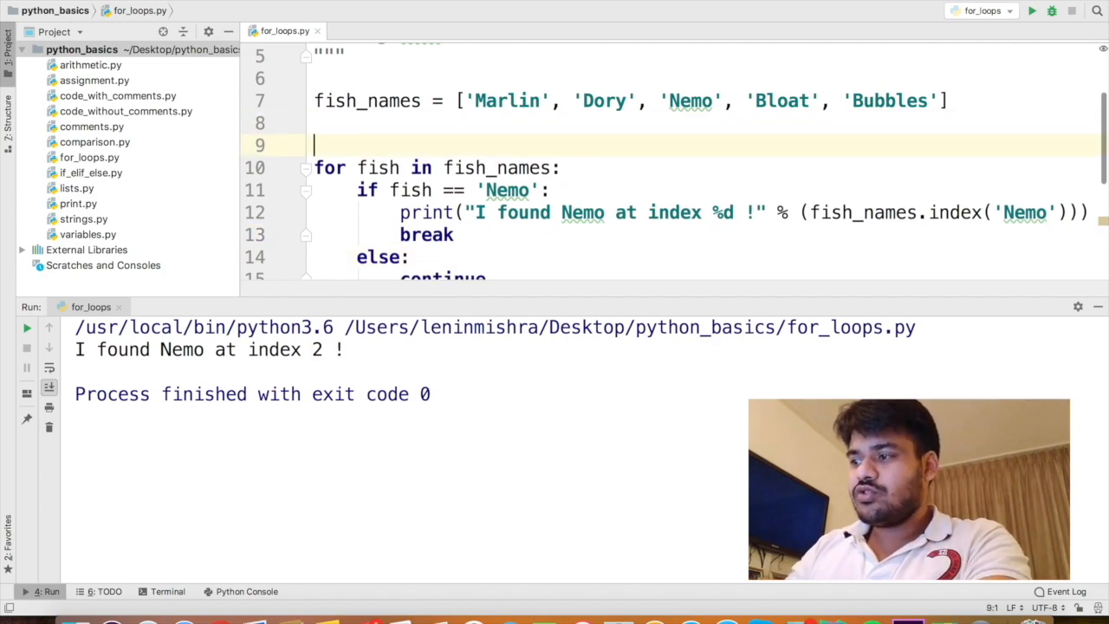
# Initialise i = 0 before the loop and add i+=1 in both branches
pyautogui.write('i = 0')
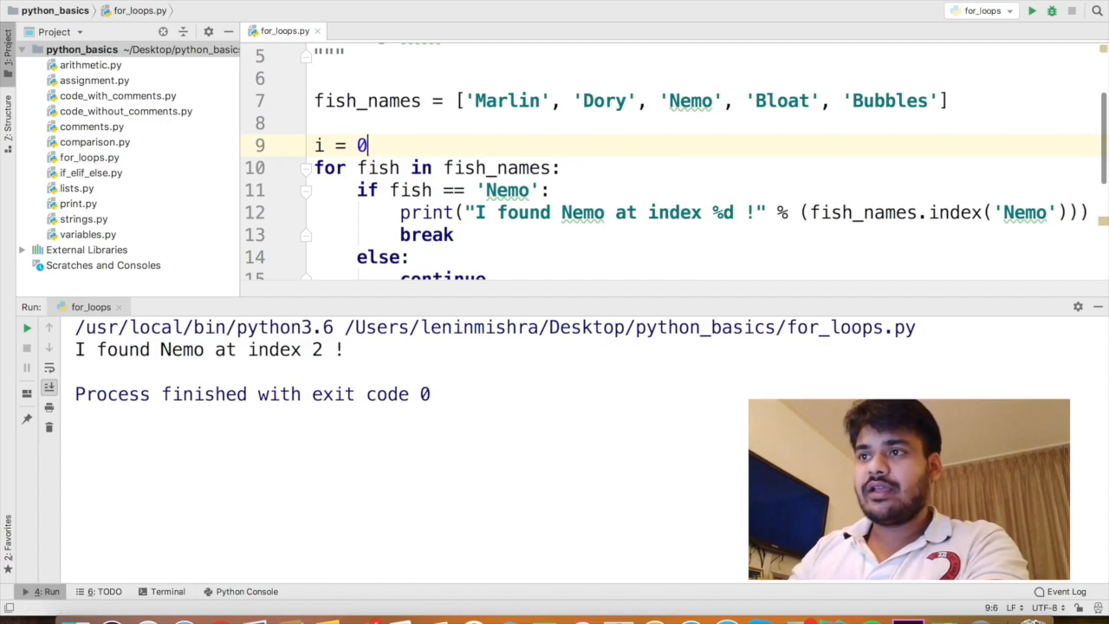
pyautogui.scroll(-3)
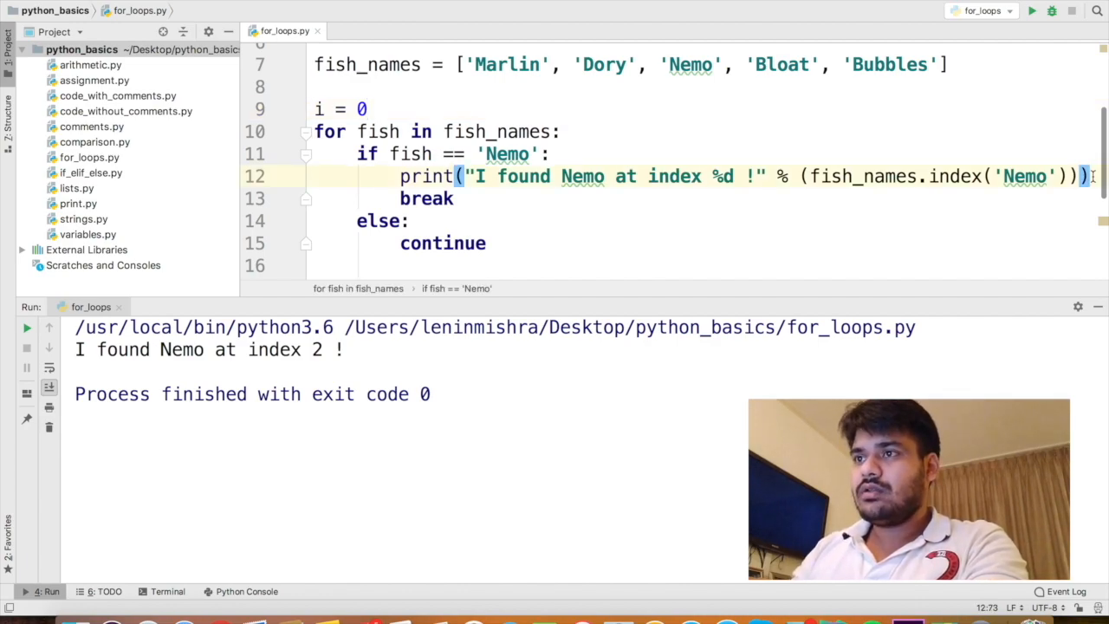
pyautogui.write('i+=1')
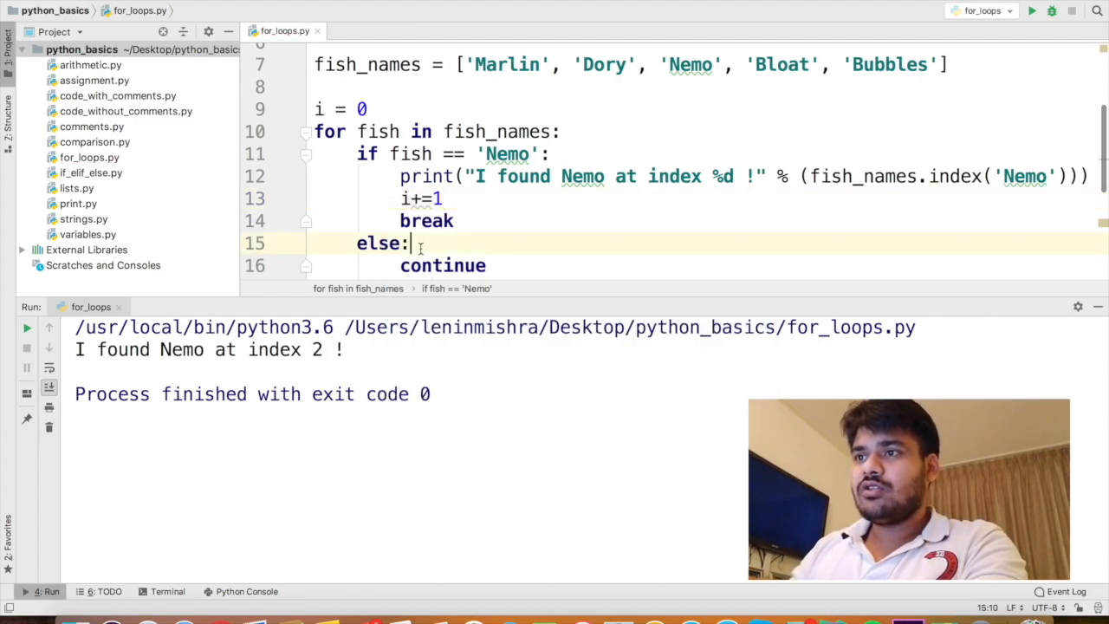
pyautogui.write('i+=')
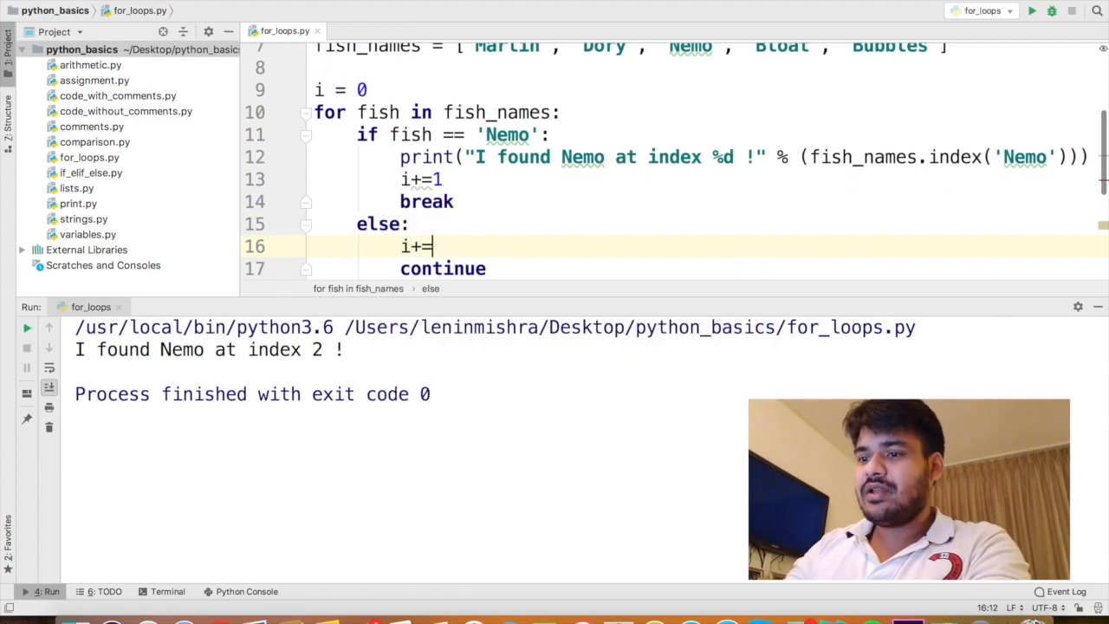
pyautogui.write('1')
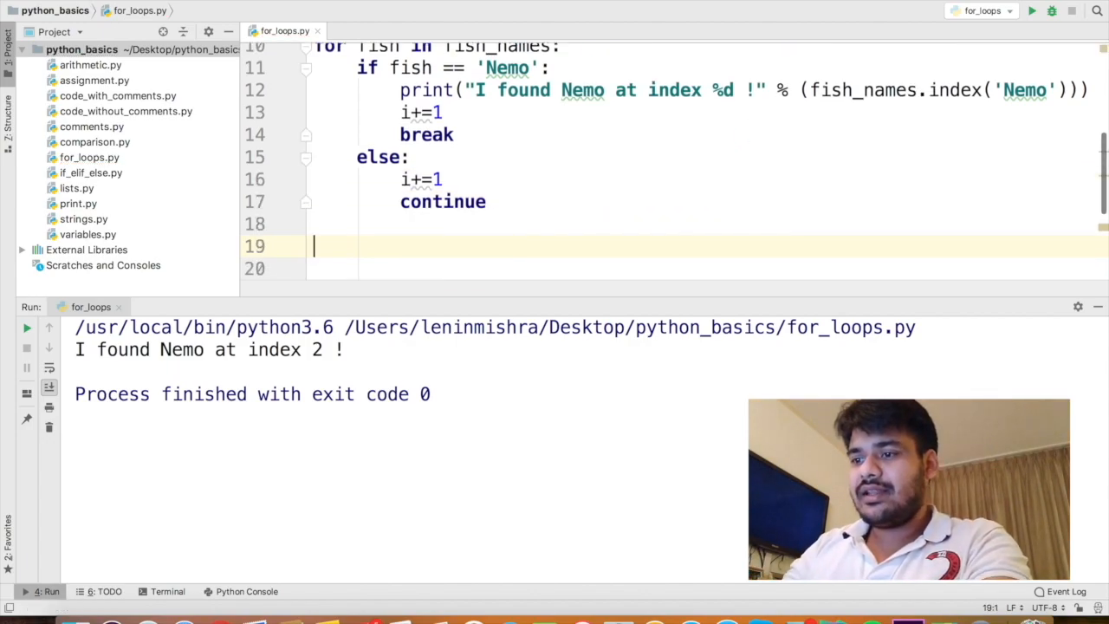
# Print "The number of attempts is %d" % (i) after the loop
pyautogui.write('print("The number')
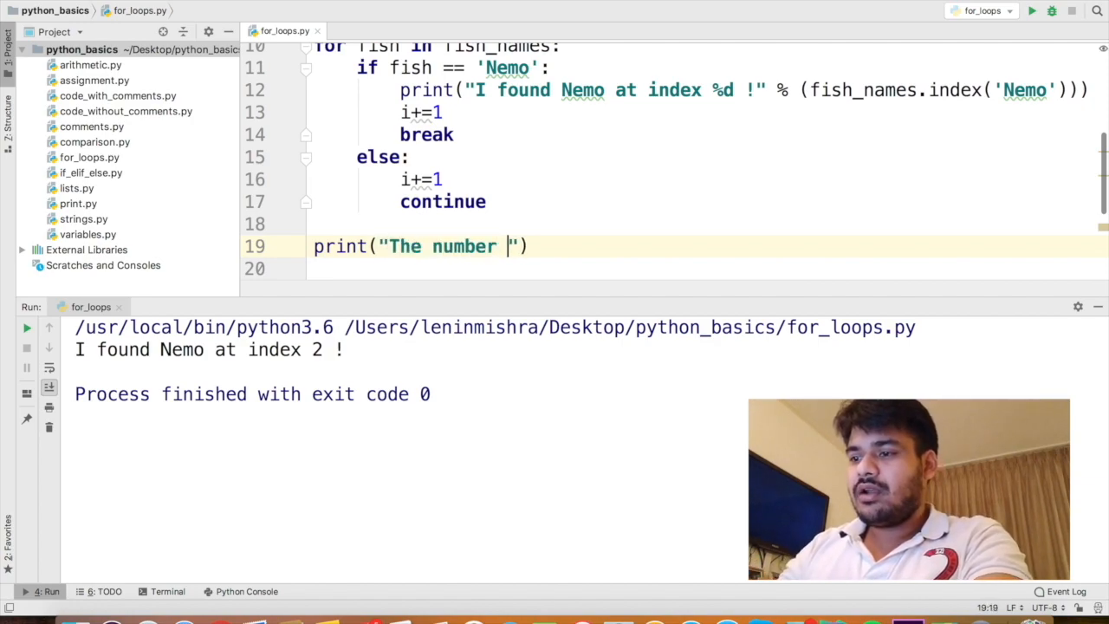
pyautogui.write('of attempts is %d')
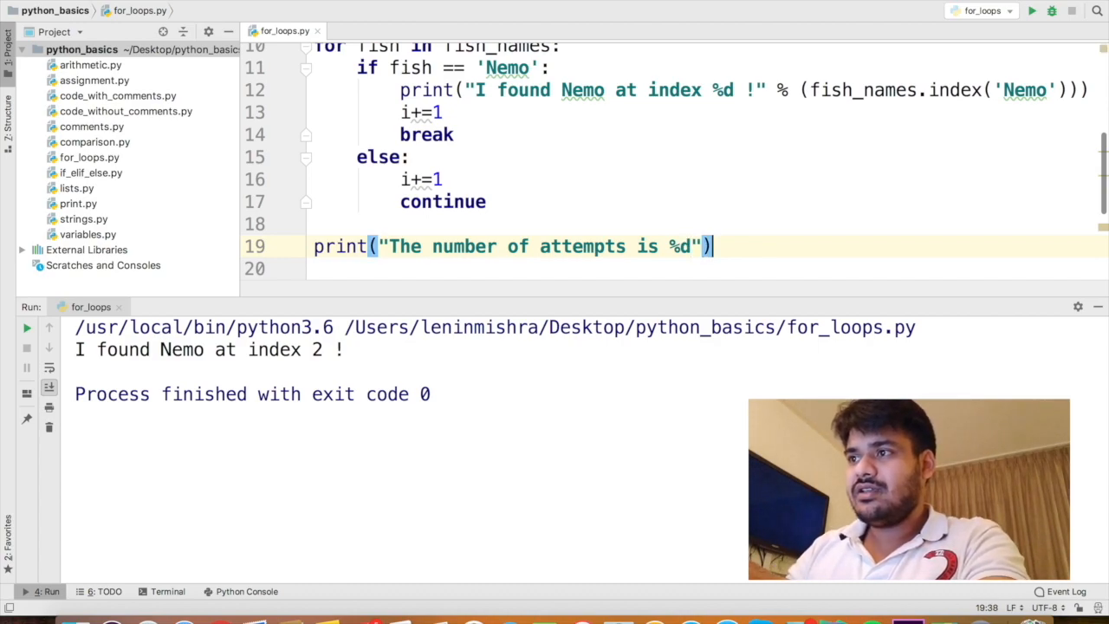
pyautogui.write('% ()')
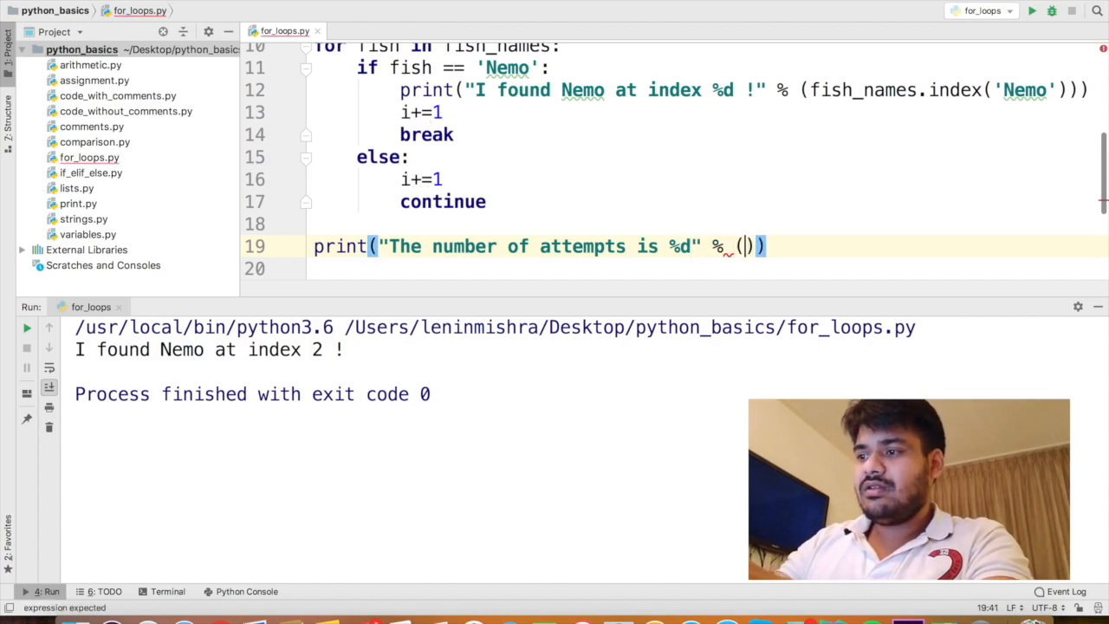
pyautogui.write('i')
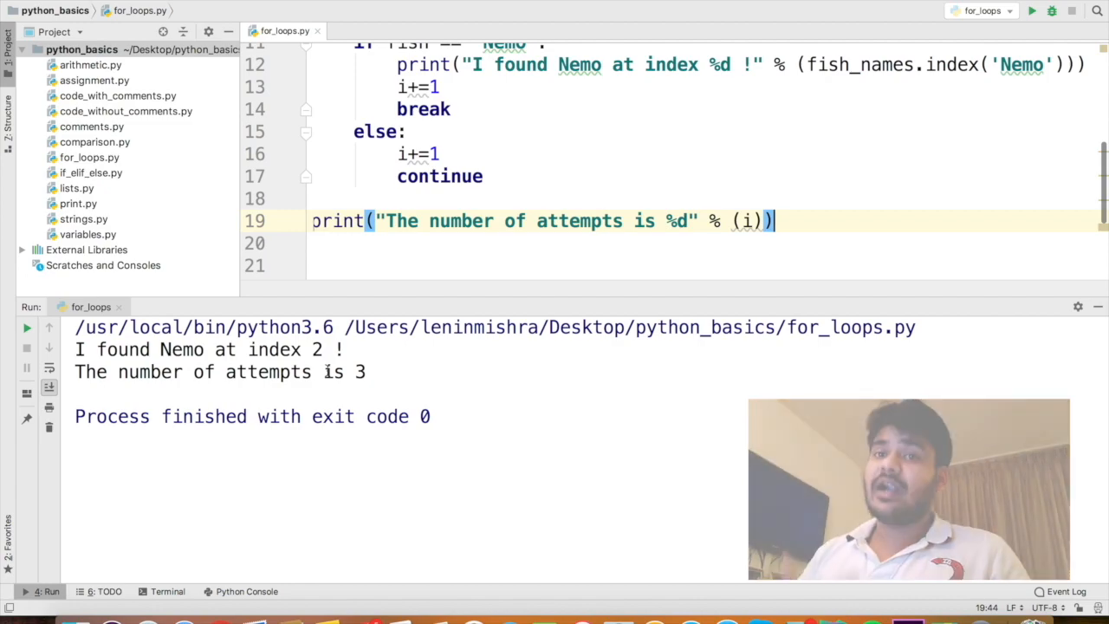
# Open the new fizzbuzz.txt exercise file from the project tree
pyautogui.click(88, 158)
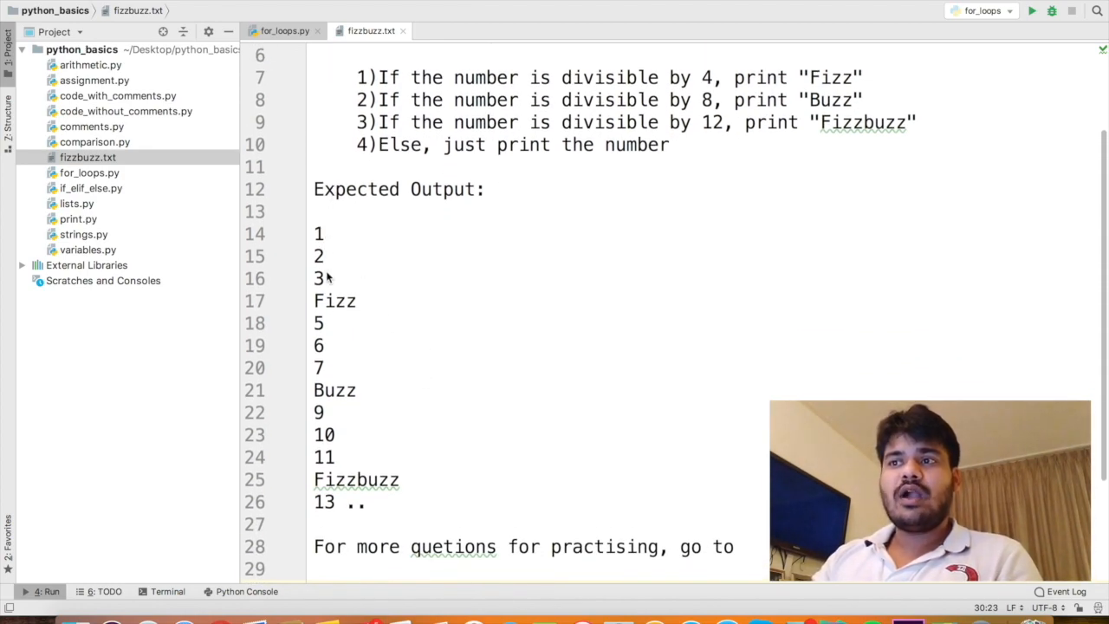
pyautogui.moveTo(324, 391)
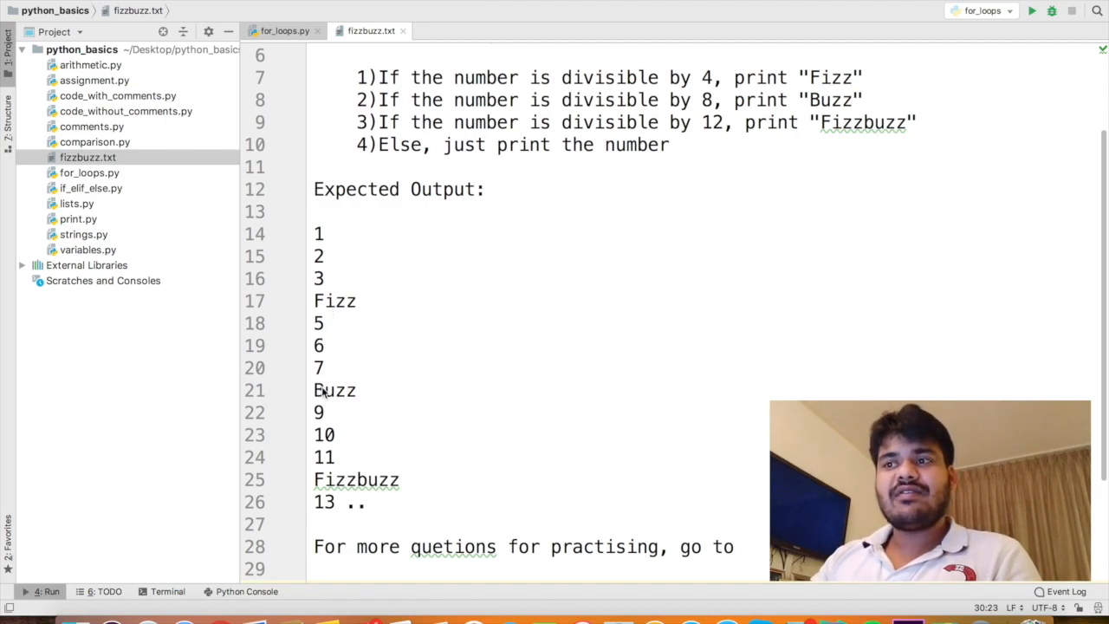